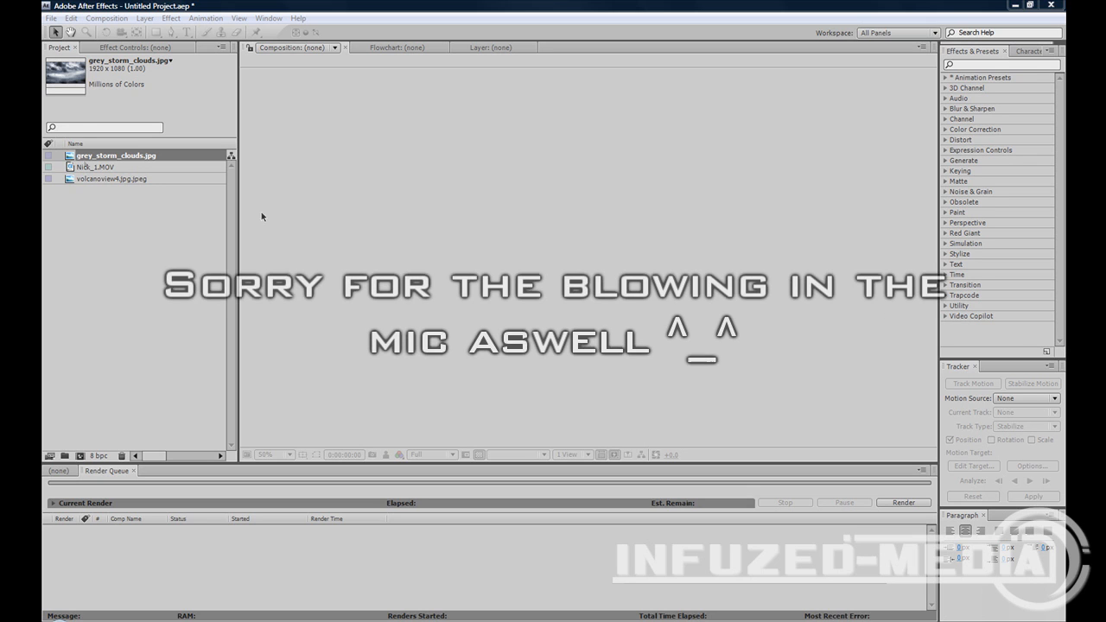
- Build a Nick_1 composition from the Nick_1.MOV clip and open it in the layer viewer
{"action": "left_click", "coordinate": [100, 167]}
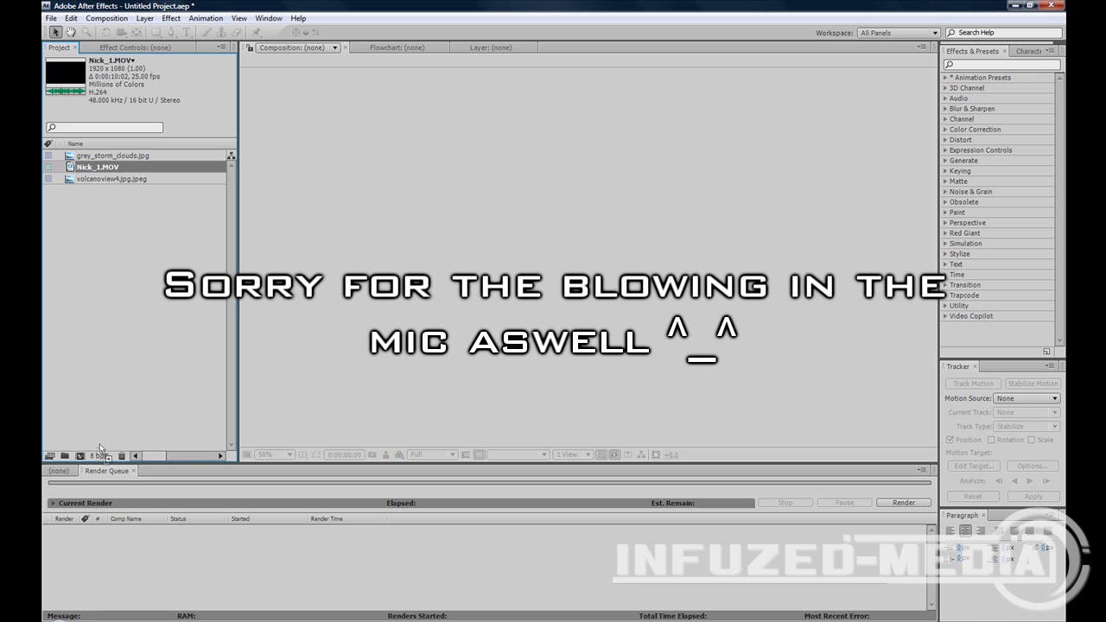
{"action": "double_click", "coordinate": [93, 164]}
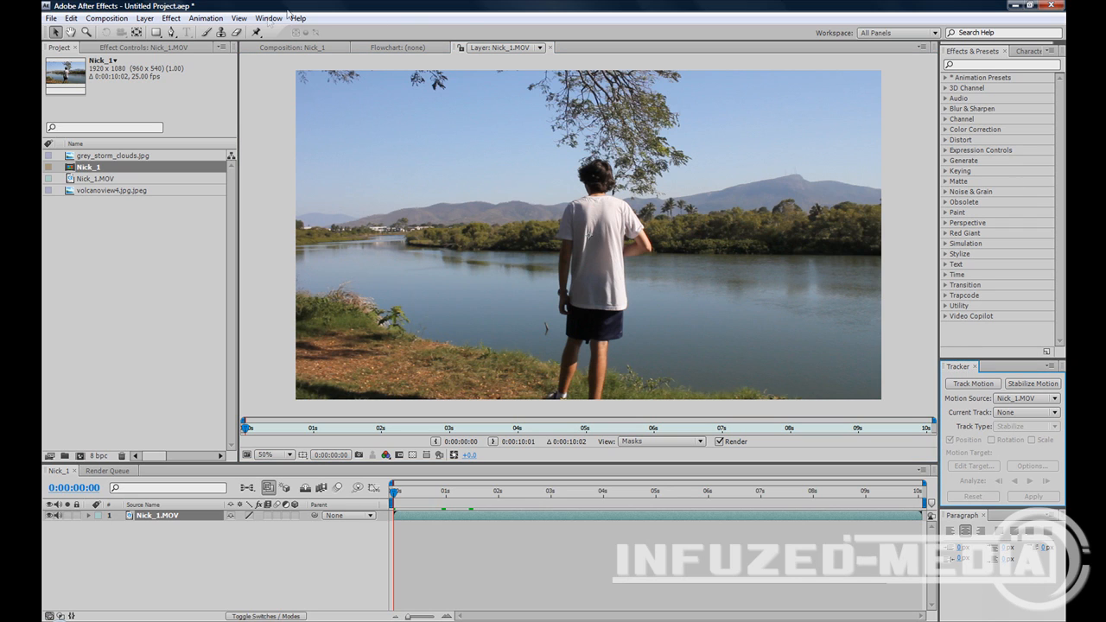
- Add a Null Object layer and rename it Track Points
{"action": "left_click", "coordinate": [289, 18]}
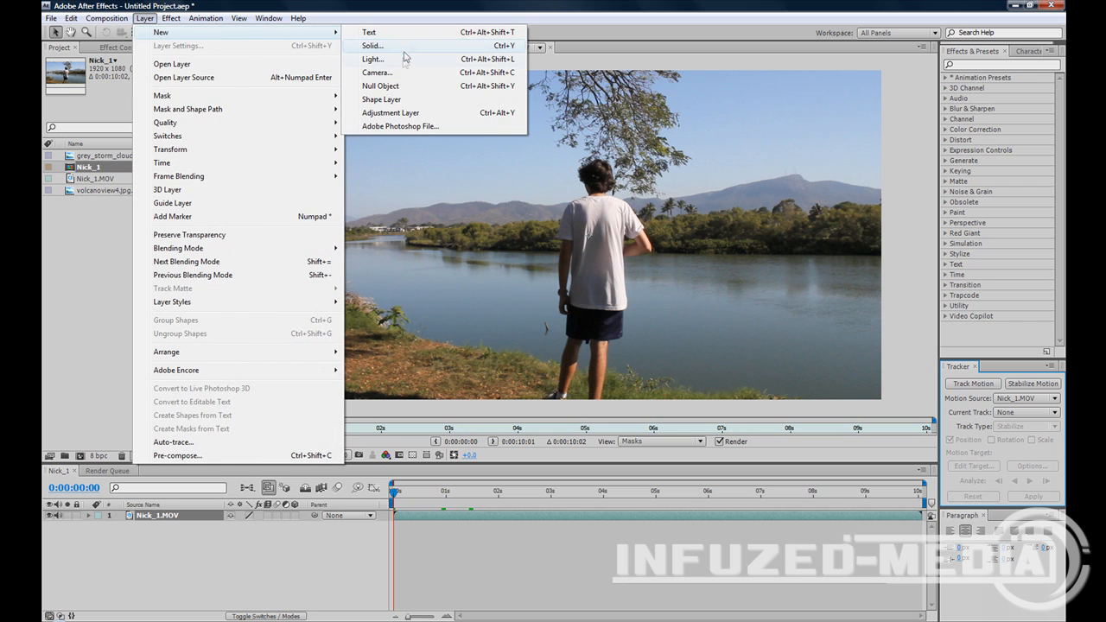
{"action": "left_click", "coordinate": [381, 85]}
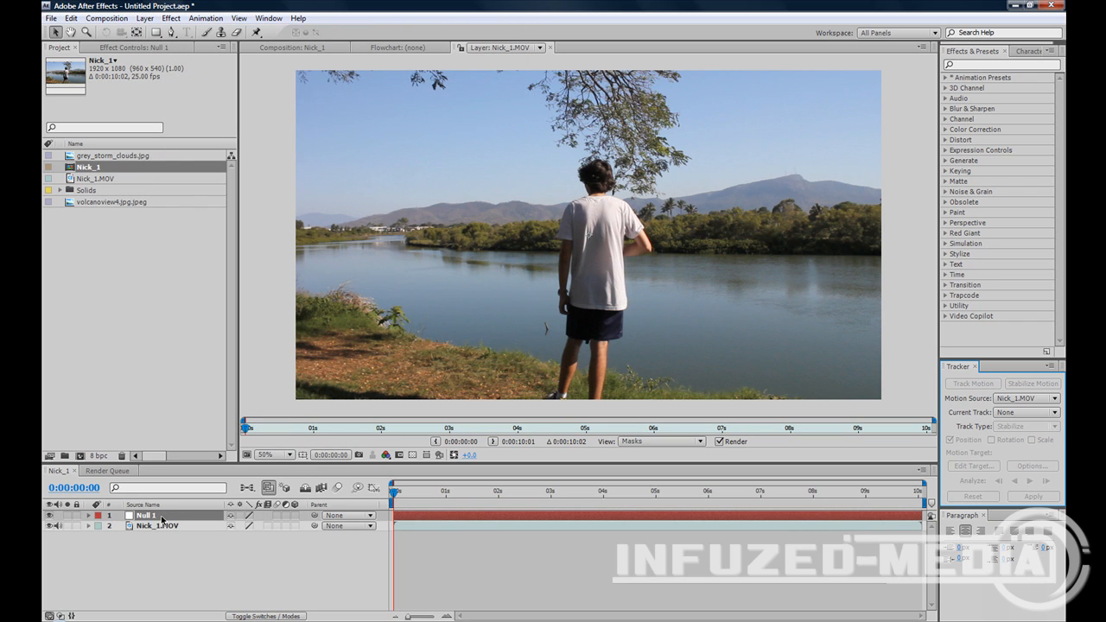
{"action": "double_click", "coordinate": [145, 516]}
{"action": "type", "text": "Track Points"}
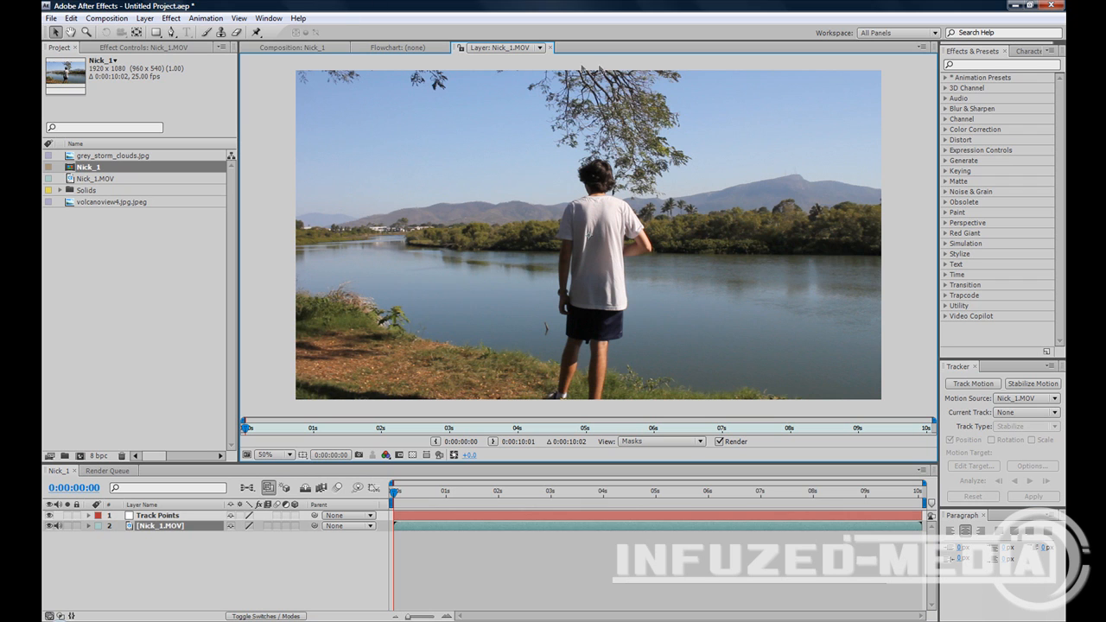
- Start a position-and-rotation track and place Track Point 1 on the bankside shrub
{"action": "left_click", "coordinate": [972, 383]}
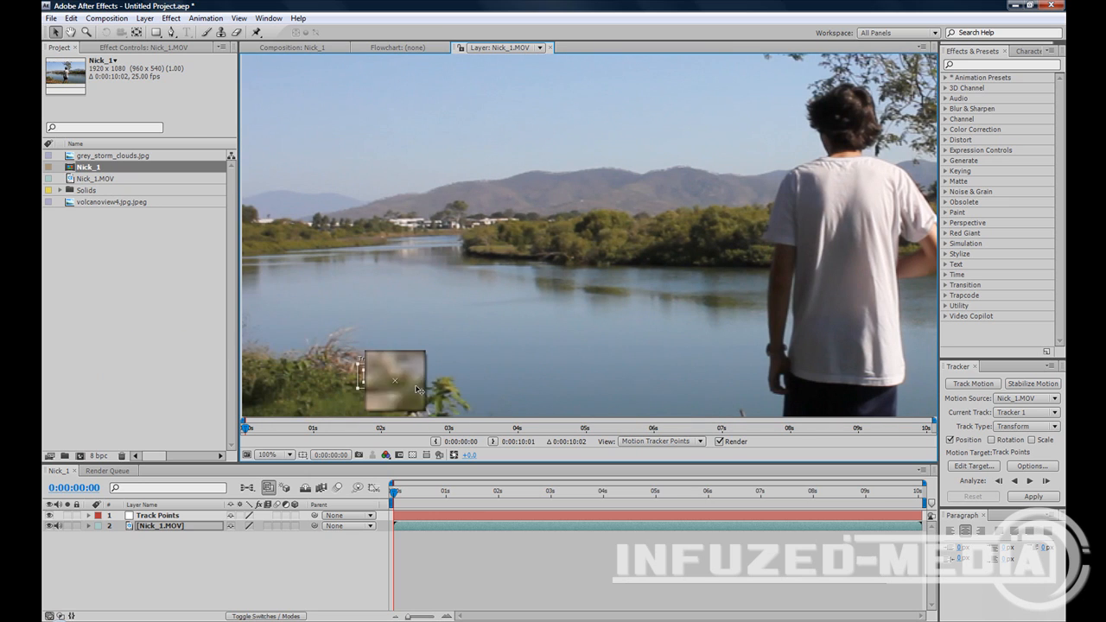
{"action": "left_click", "coordinate": [289, 455]}
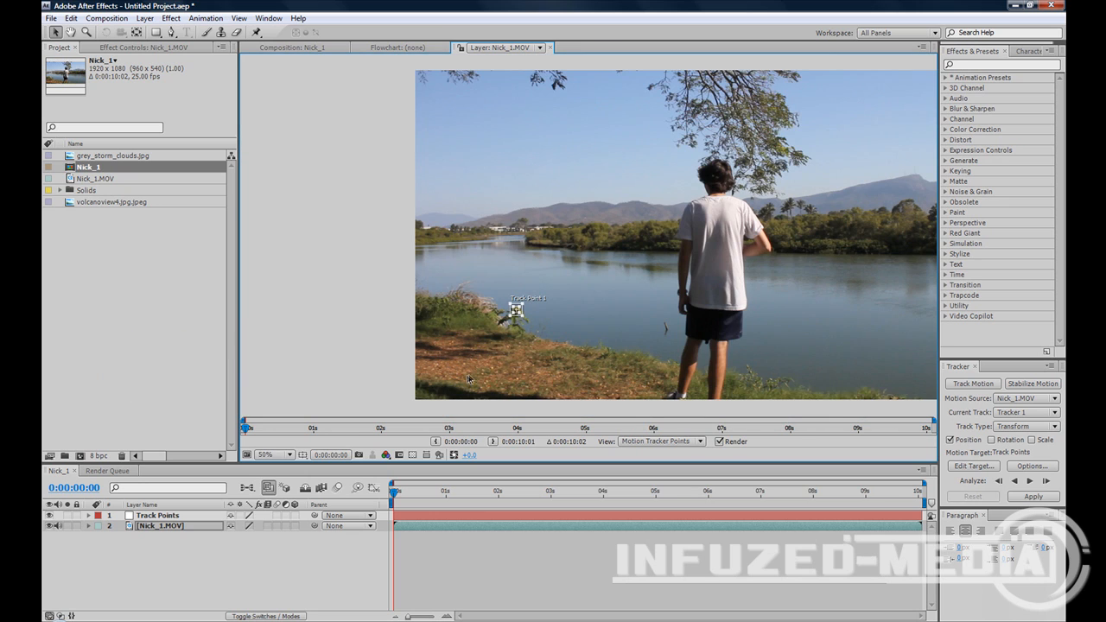
{"action": "left_click", "coordinate": [991, 440]}
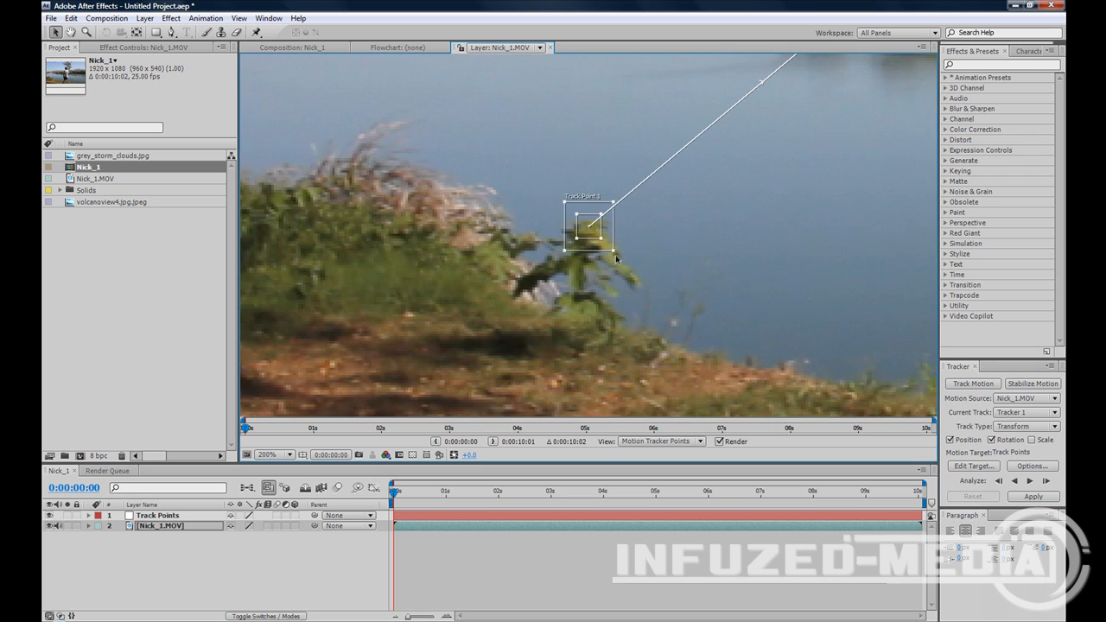
{"action": "left_click_drag", "start_coordinate": [614, 207], "coordinate": [652, 285]}
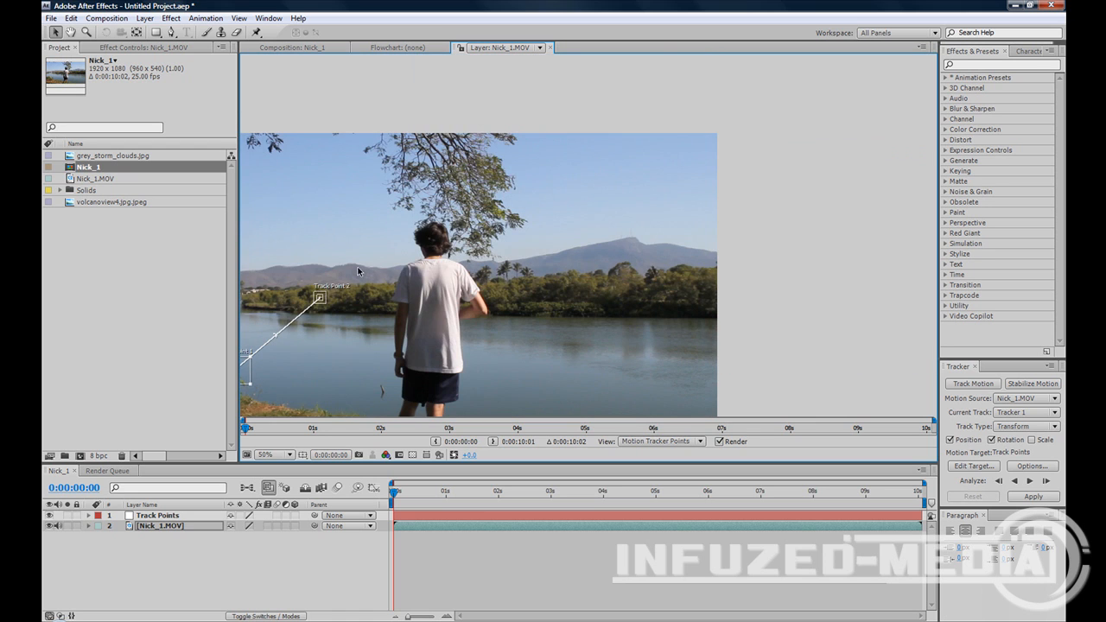
- Move Track Point 2 onto the distant tree line and enlarge its search area
{"action": "left_click", "coordinate": [265, 454]}
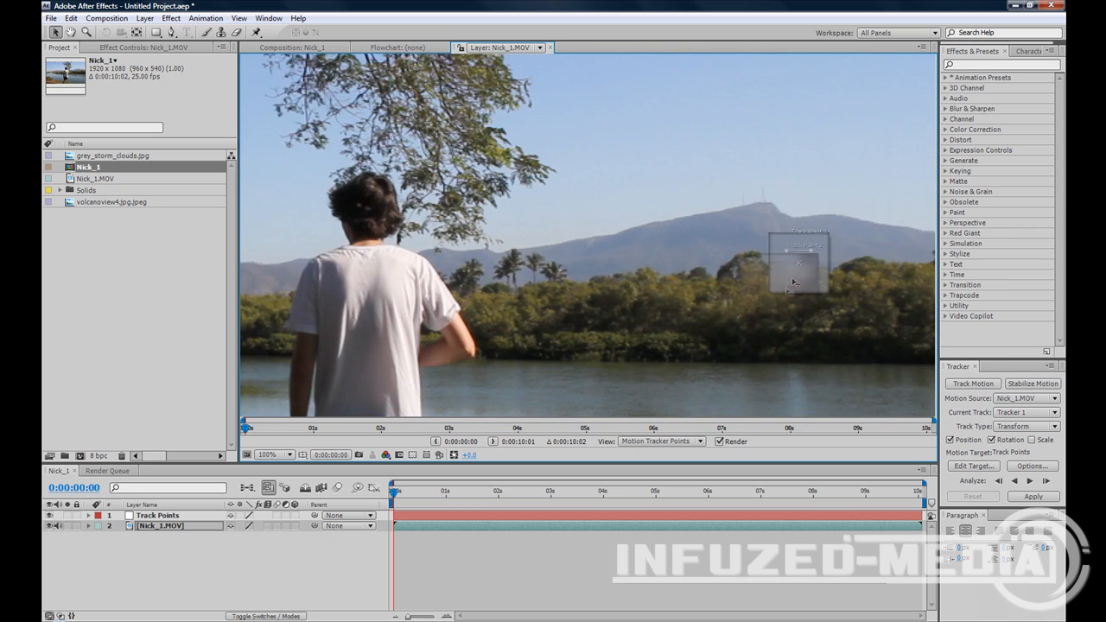
{"action": "left_click_drag", "start_coordinate": [795, 259], "coordinate": [514, 260]}
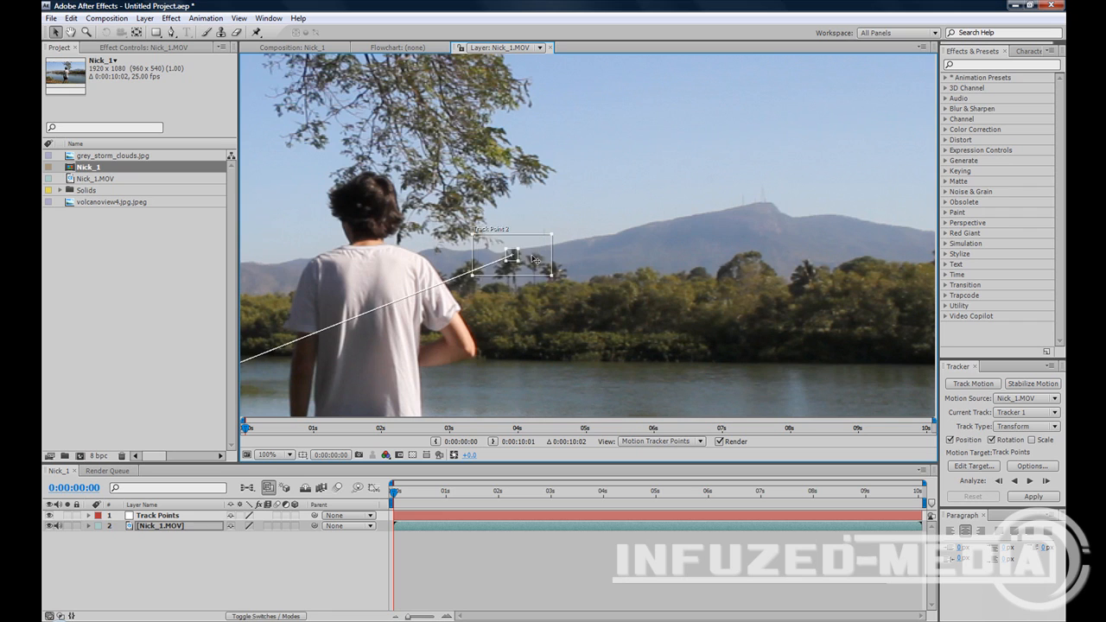
{"action": "left_click_drag", "start_coordinate": [512, 255], "coordinate": [514, 250]}
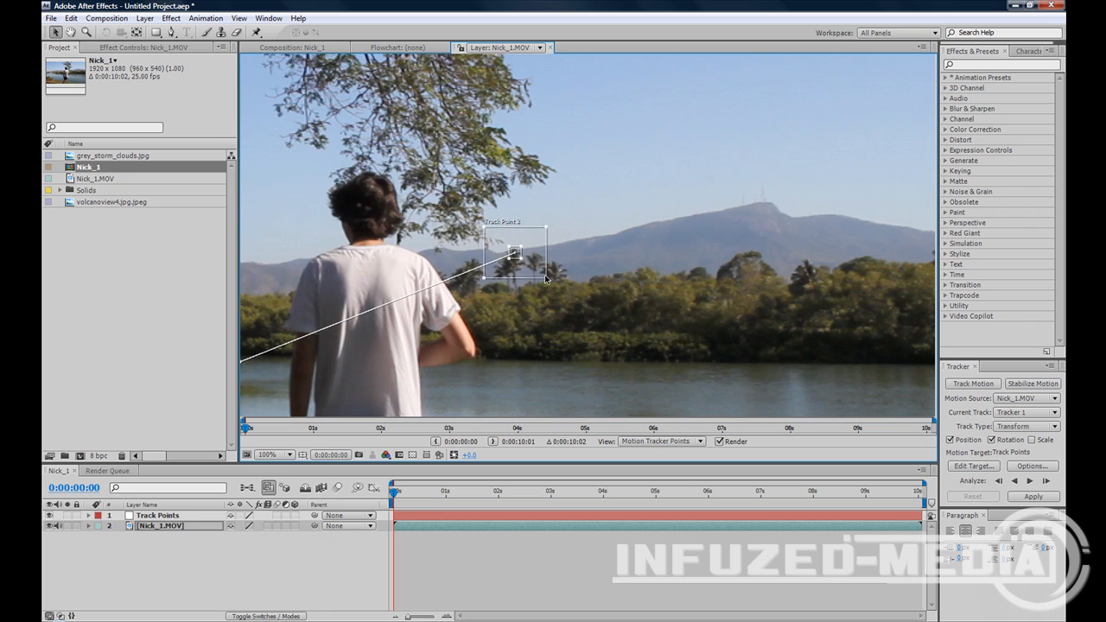
{"action": "left_click", "coordinate": [295, 456]}
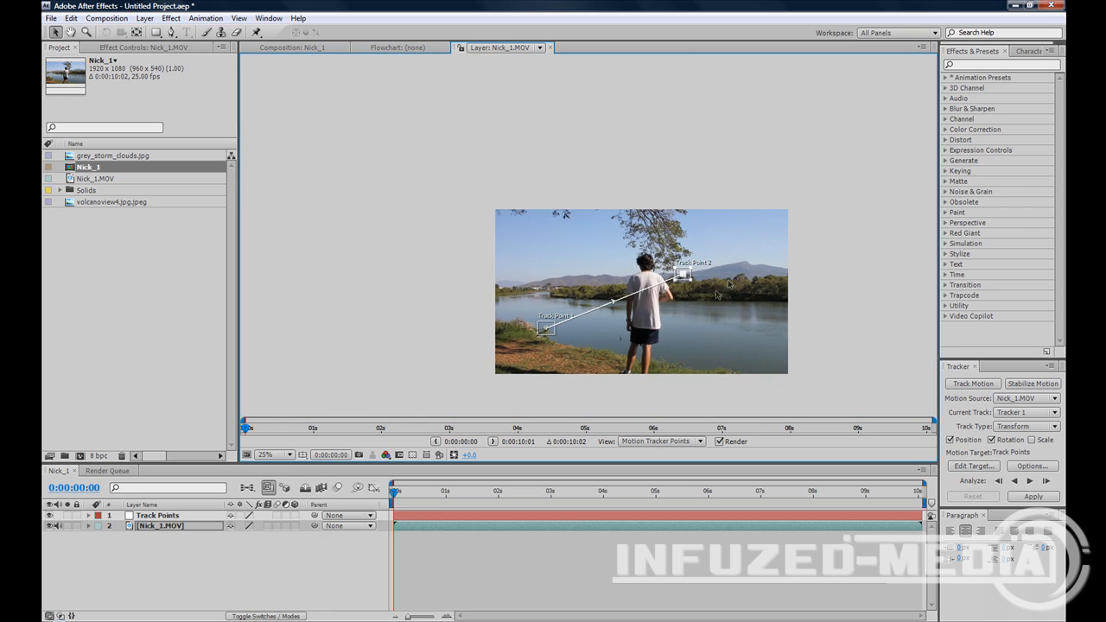
{"action": "left_click", "coordinate": [292, 455]}
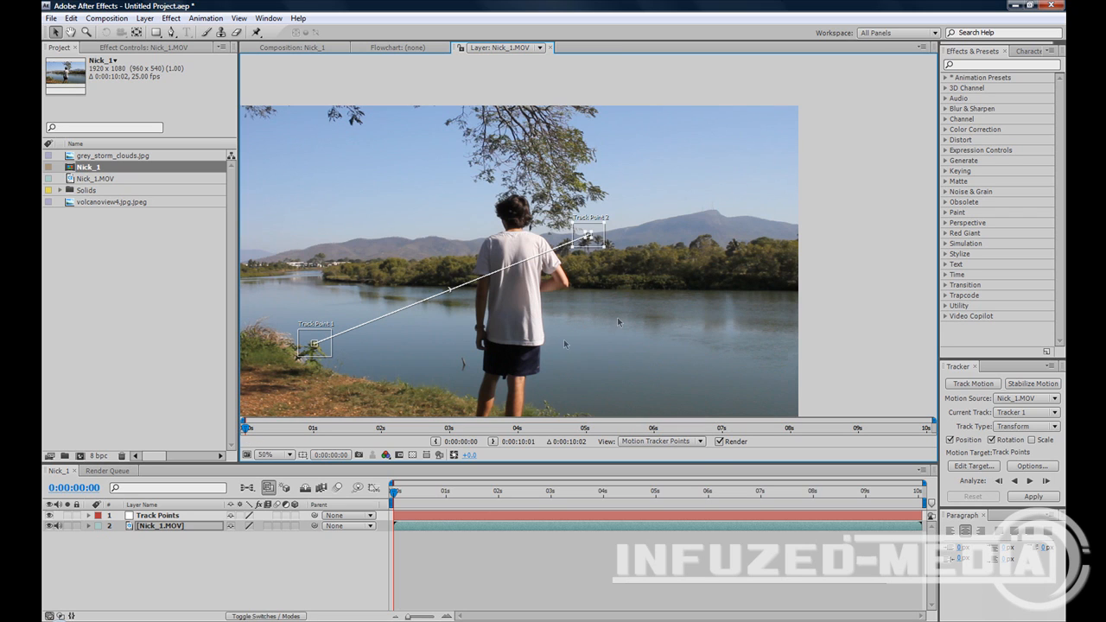
{"action": "mouse_move", "coordinate": [973, 411]}
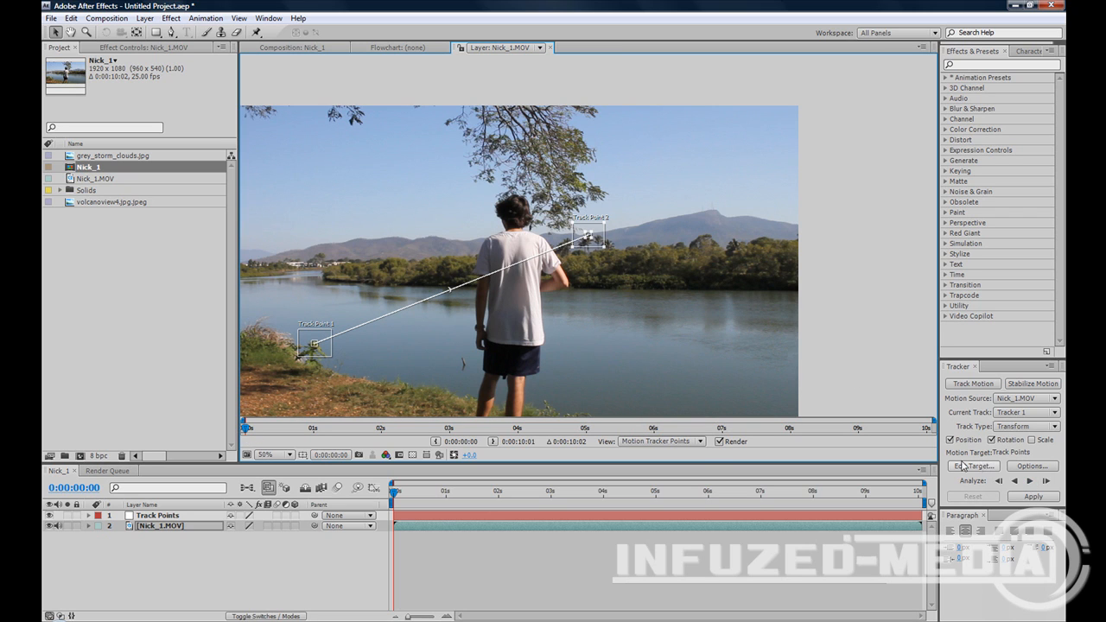
- Target the Track Points null and analyze both points forward to about four seconds
{"action": "left_click", "coordinate": [971, 466]}
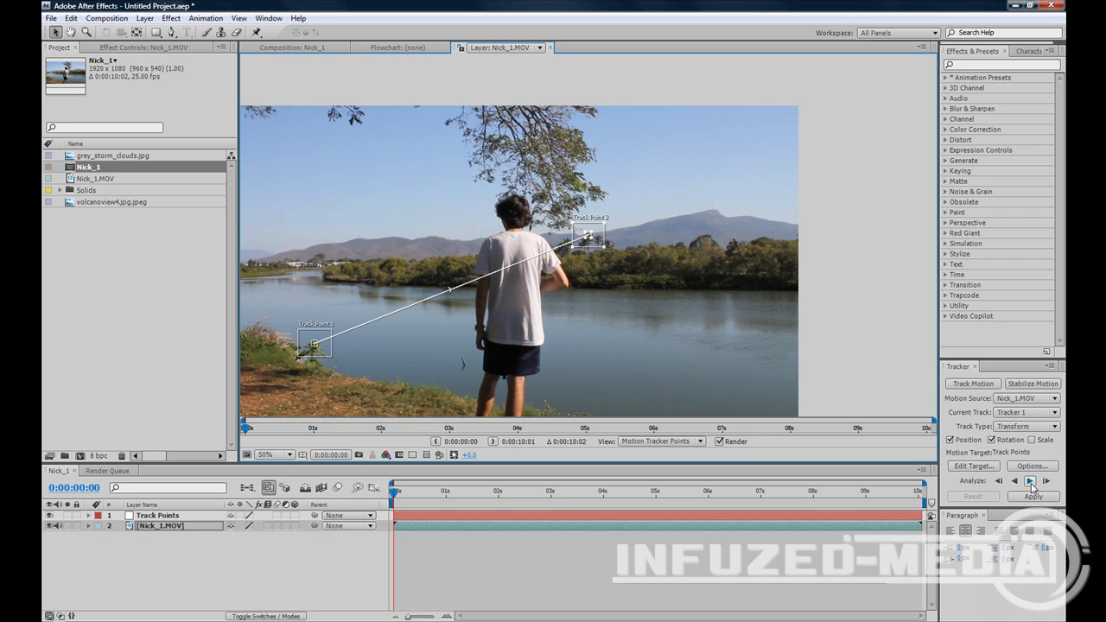
{"action": "left_click", "coordinate": [1039, 480]}
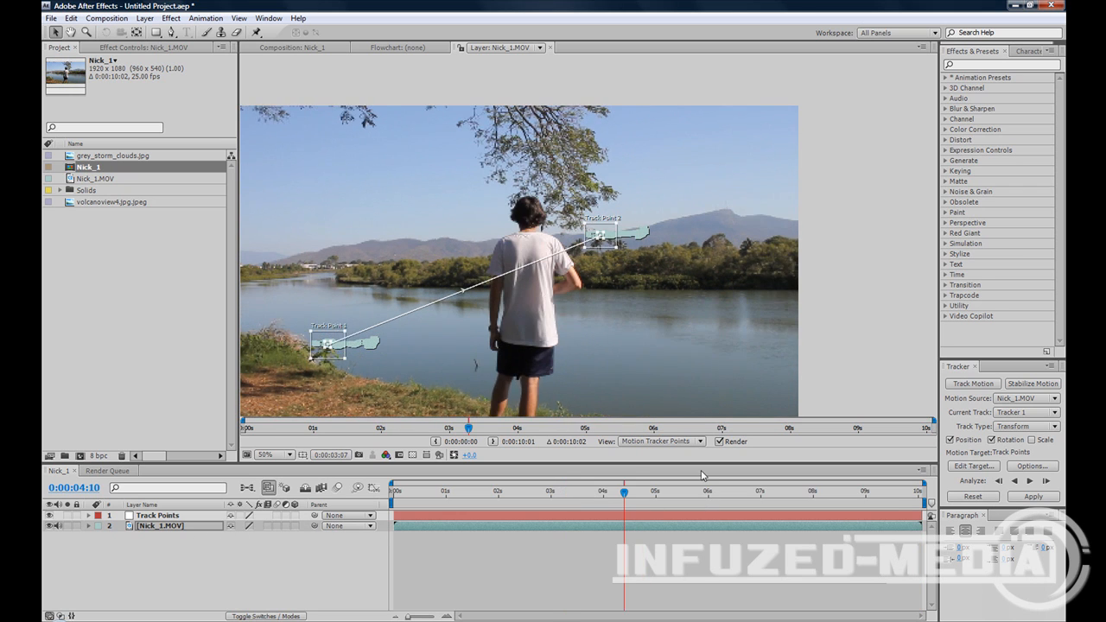
- Apply the tracker's X and Y motion data to the Track Points null
{"action": "left_click", "coordinate": [1033, 496]}
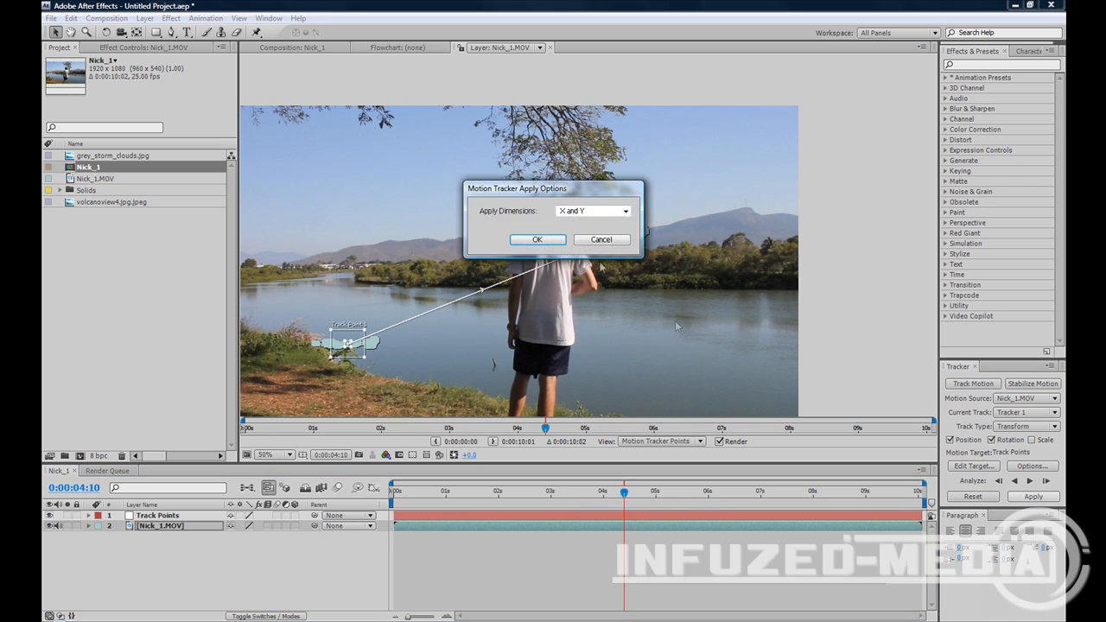
{"action": "left_click", "coordinate": [537, 239]}
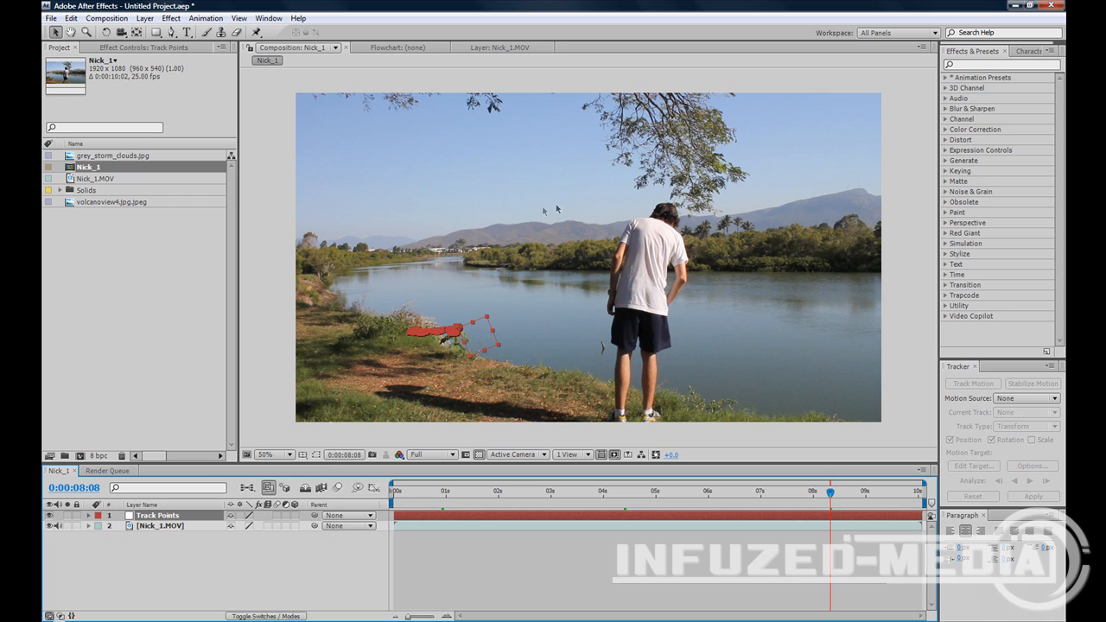
{"action": "mouse_move", "coordinate": [267, 279]}
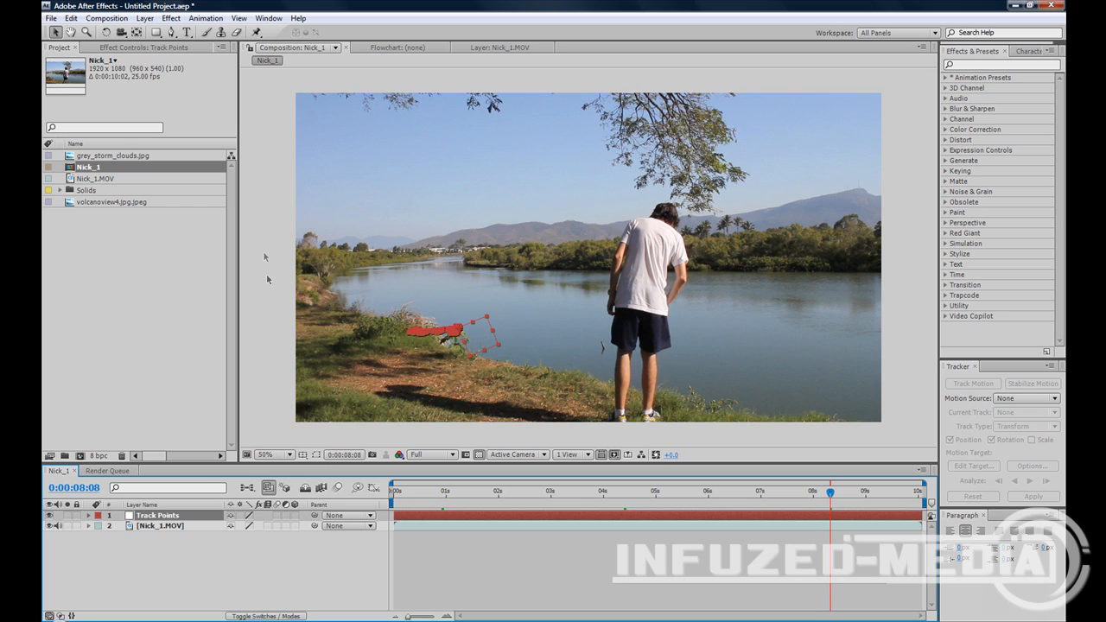
{"action": "mouse_move", "coordinate": [510, 230]}
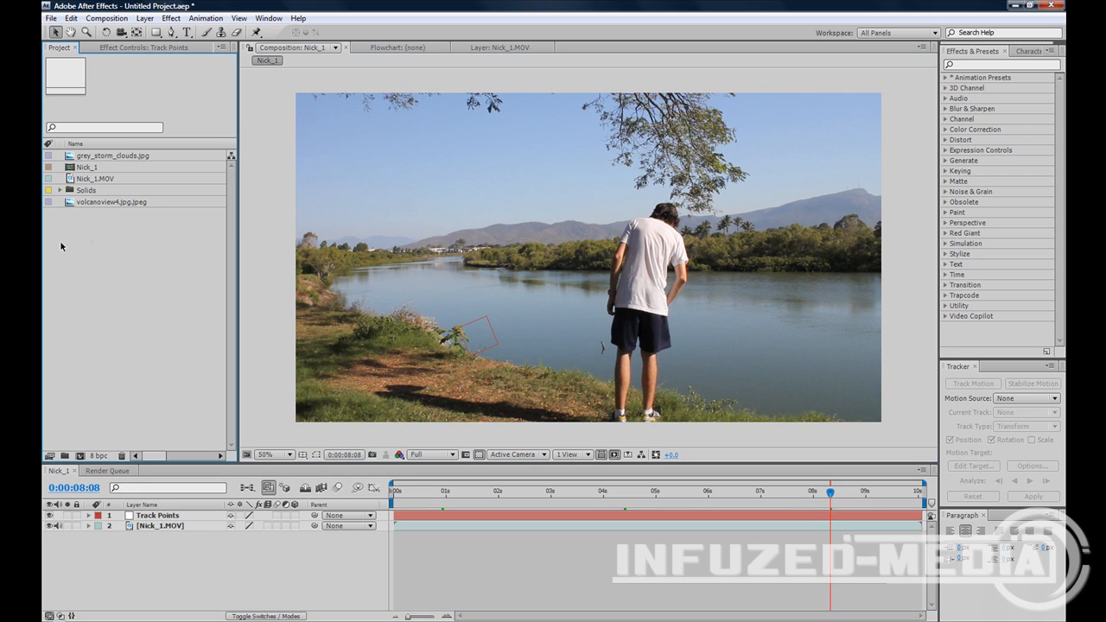
- Add volcanoview4.jpg.jpeg as the top layer and set the viewer zoom to 100%
{"action": "left_click", "coordinate": [114, 202]}
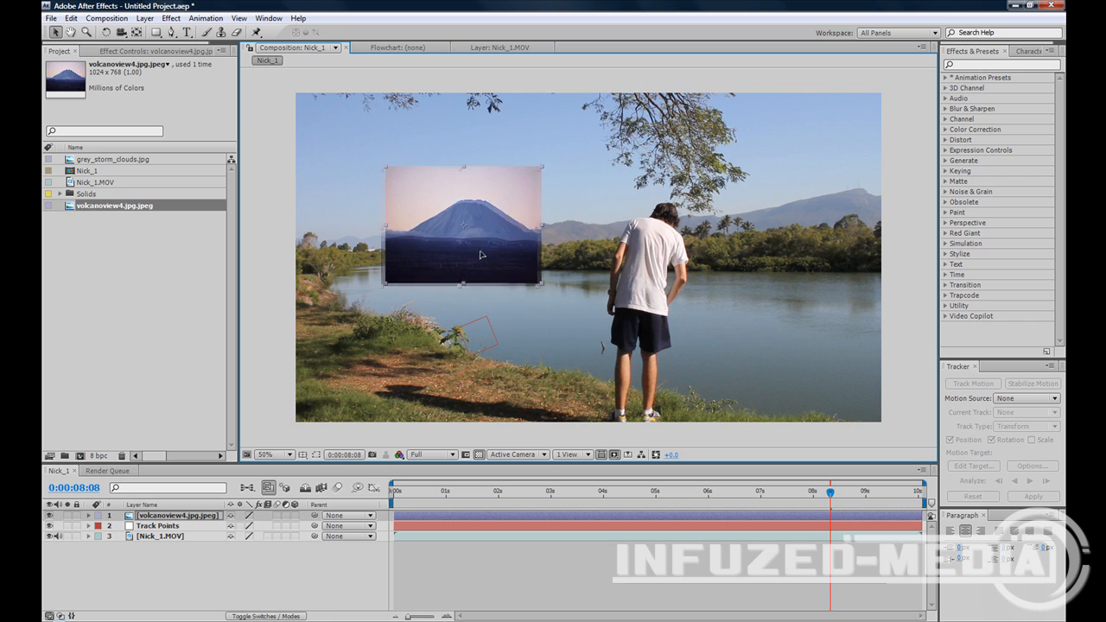
{"action": "left_click", "coordinate": [275, 454]}
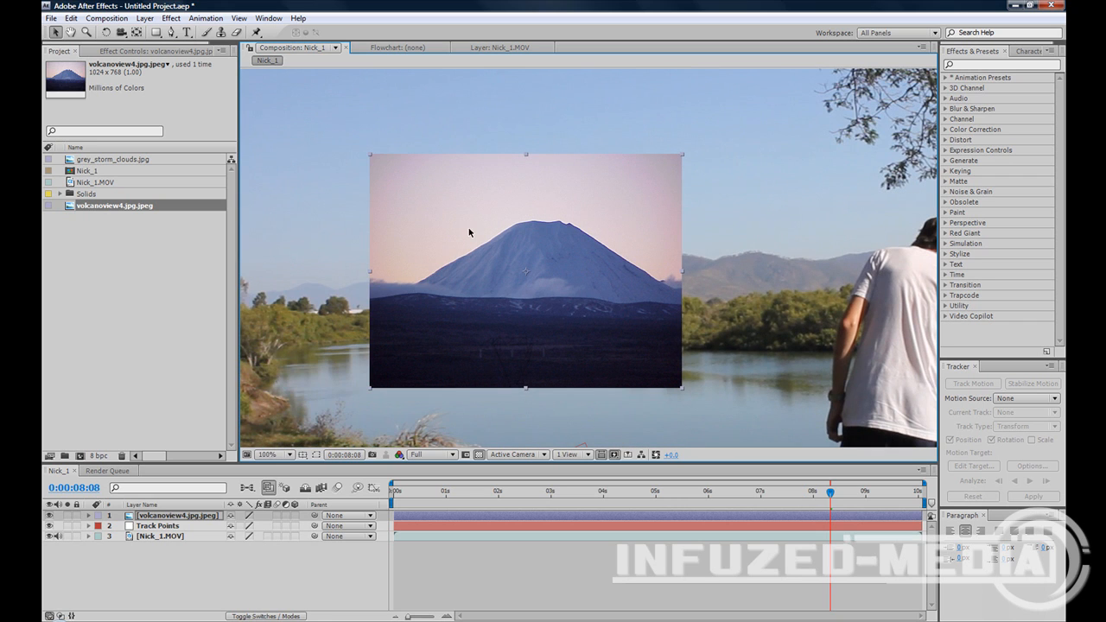
{"action": "mouse_move", "coordinate": [452, 325]}
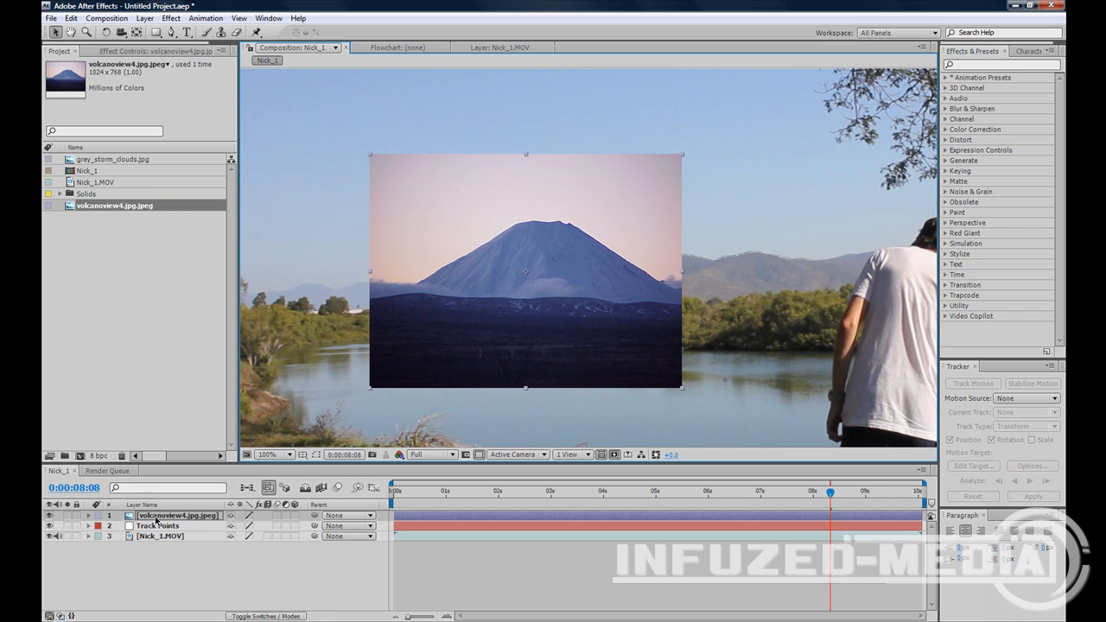
- Erase the volcano photo's sky and dark foreground with the Eraser in its Layer panel
{"action": "double_click", "coordinate": [173, 515]}
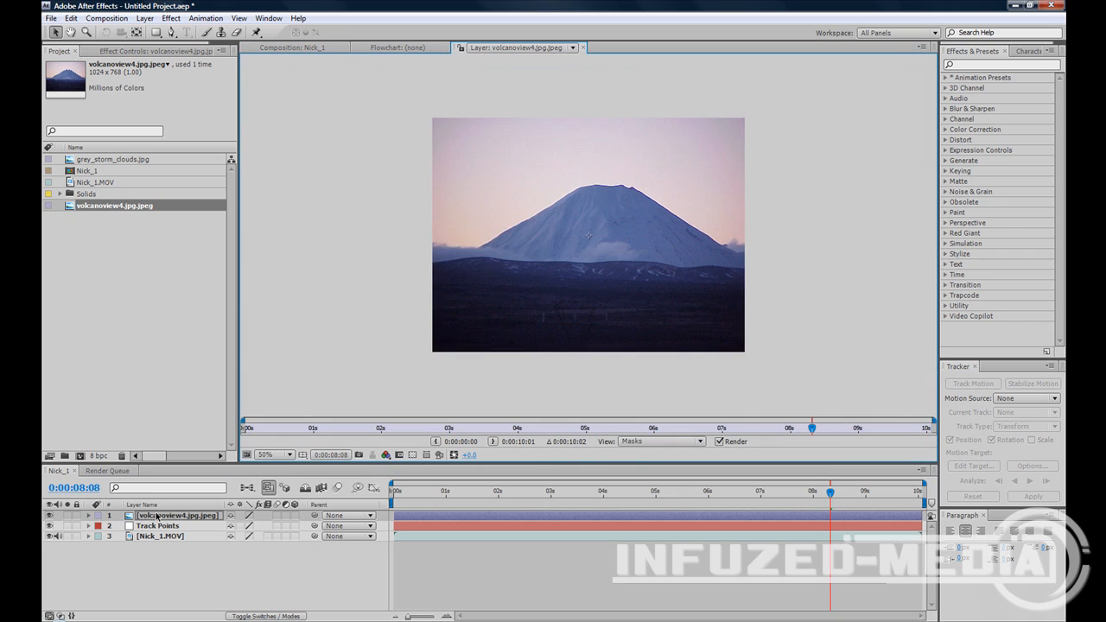
{"action": "left_click", "coordinate": [290, 455]}
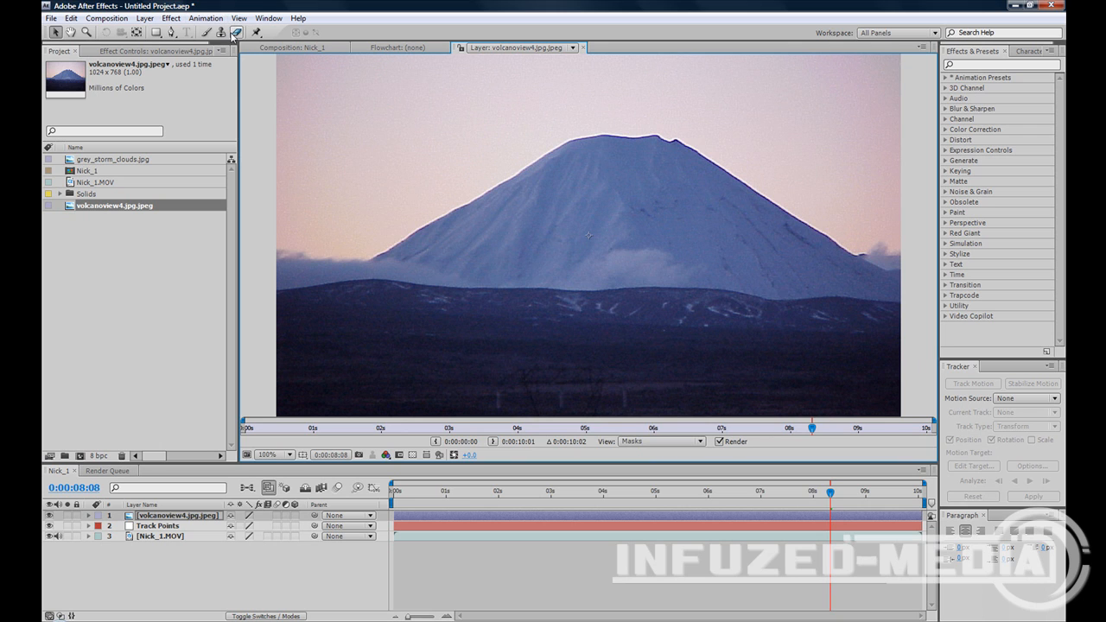
{"action": "left_click", "coordinate": [249, 31]}
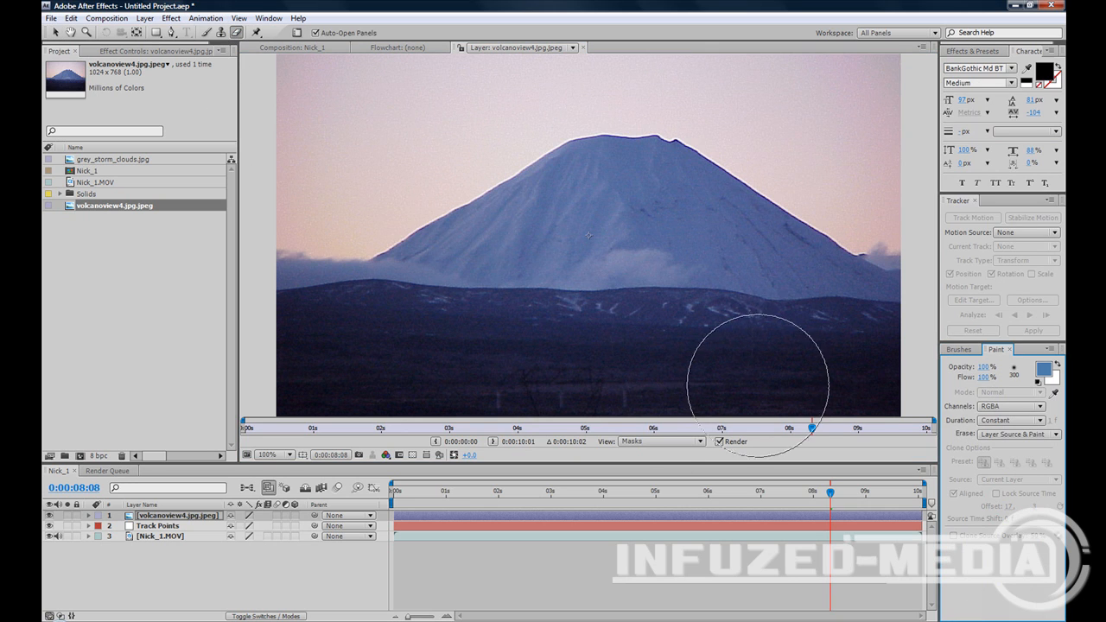
{"action": "left_click", "coordinate": [275, 453]}
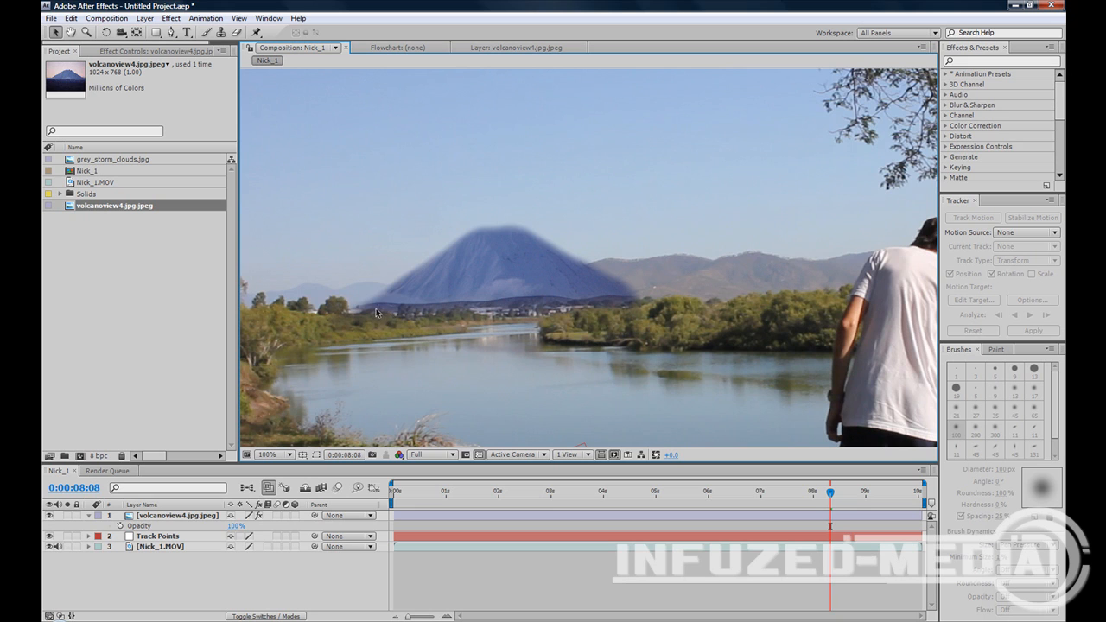
{"action": "mouse_move", "coordinate": [411, 320]}
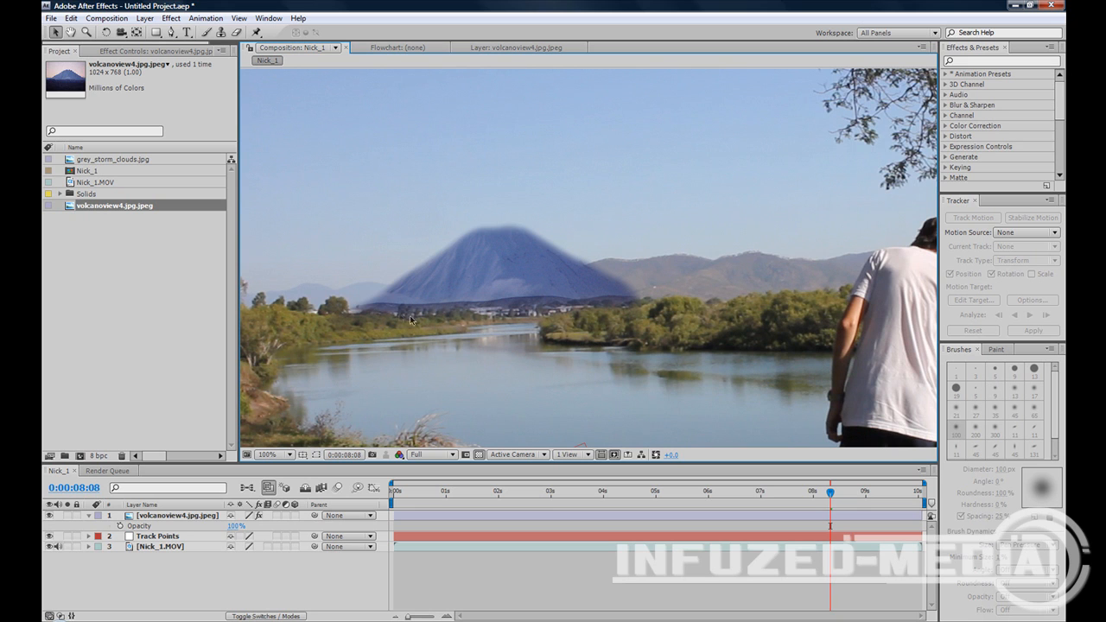
{"action": "mouse_move", "coordinate": [560, 198]}
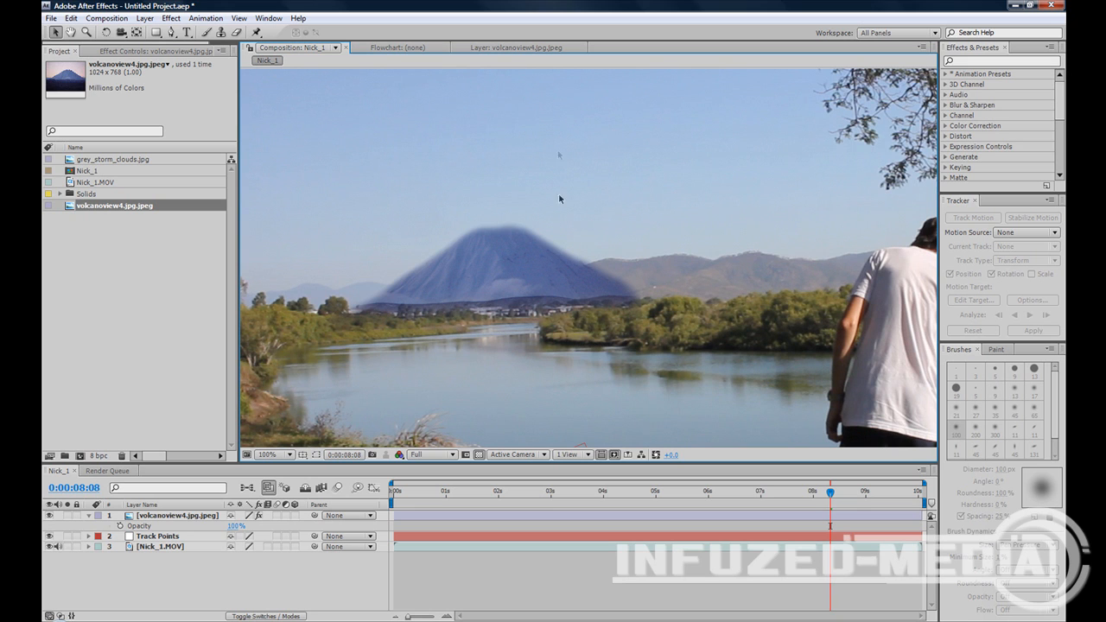
- Move the Track Points layer above volcanoview4.jpg.jpeg, re-zooming the viewer
{"action": "left_click", "coordinate": [270, 455]}
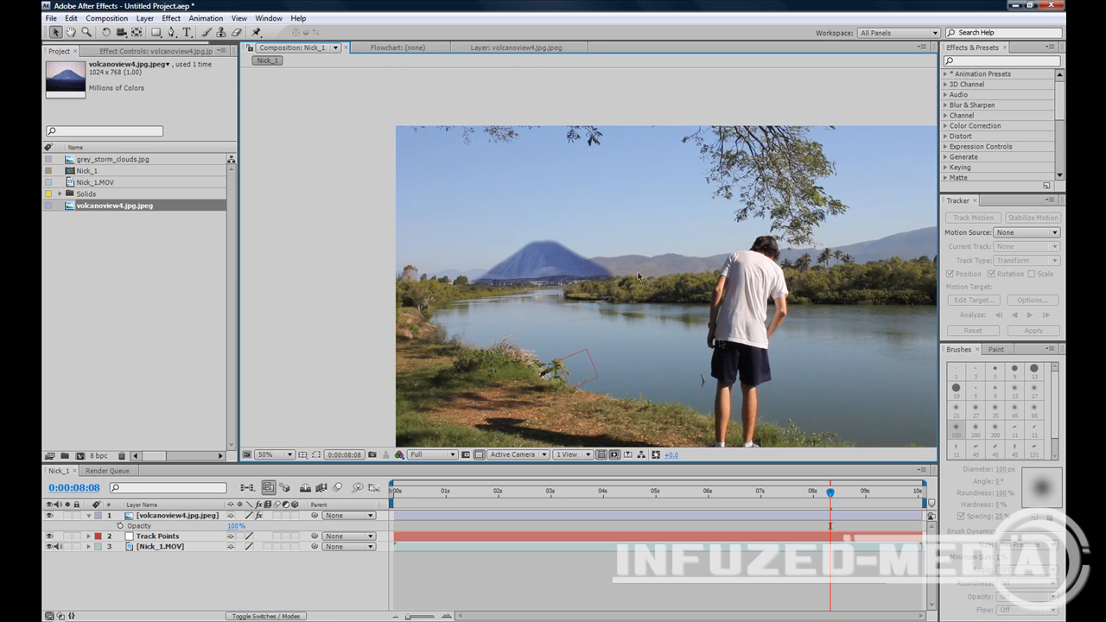
{"action": "mouse_move", "coordinate": [397, 206]}
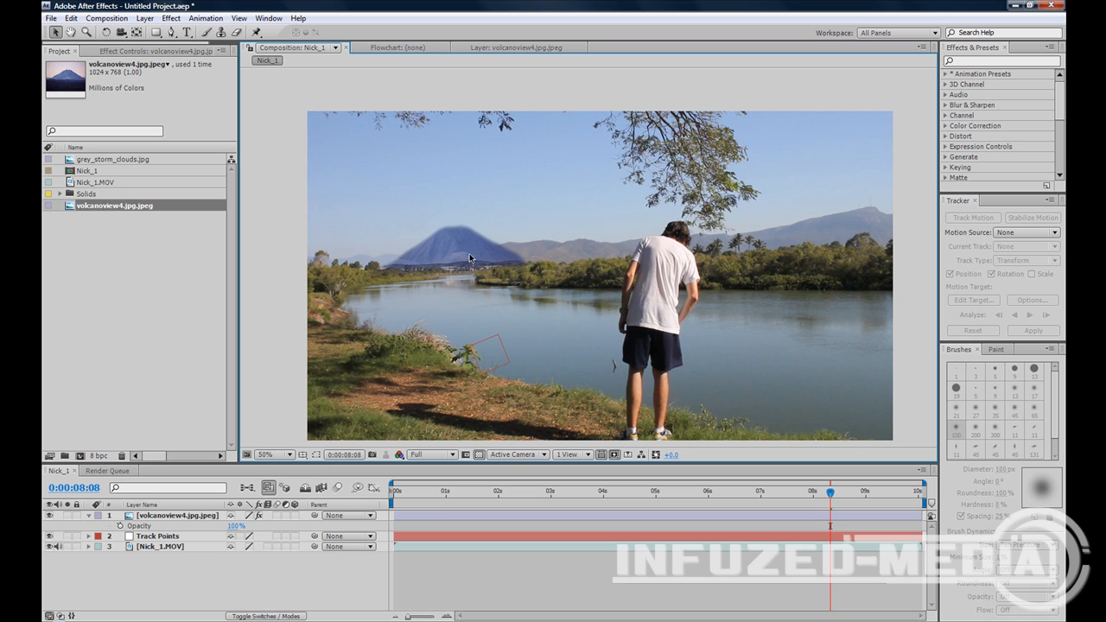
{"action": "left_click", "coordinate": [274, 454]}
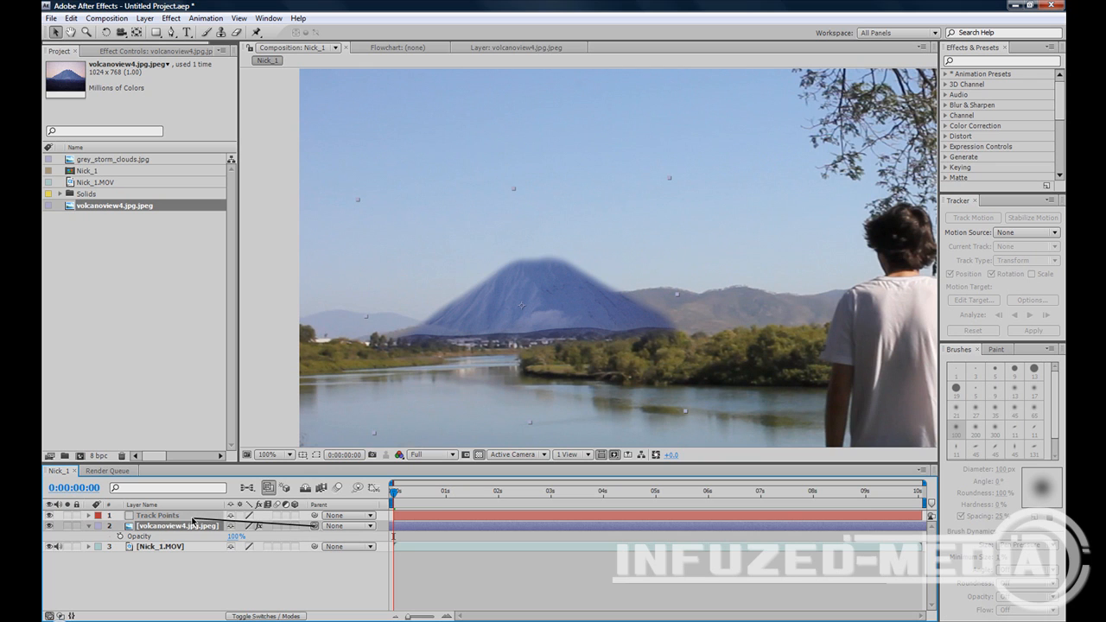
- Set the volcano layer's Parent to 1. Track Points and magnify the viewer to 100%
{"action": "left_click", "coordinate": [396, 498]}
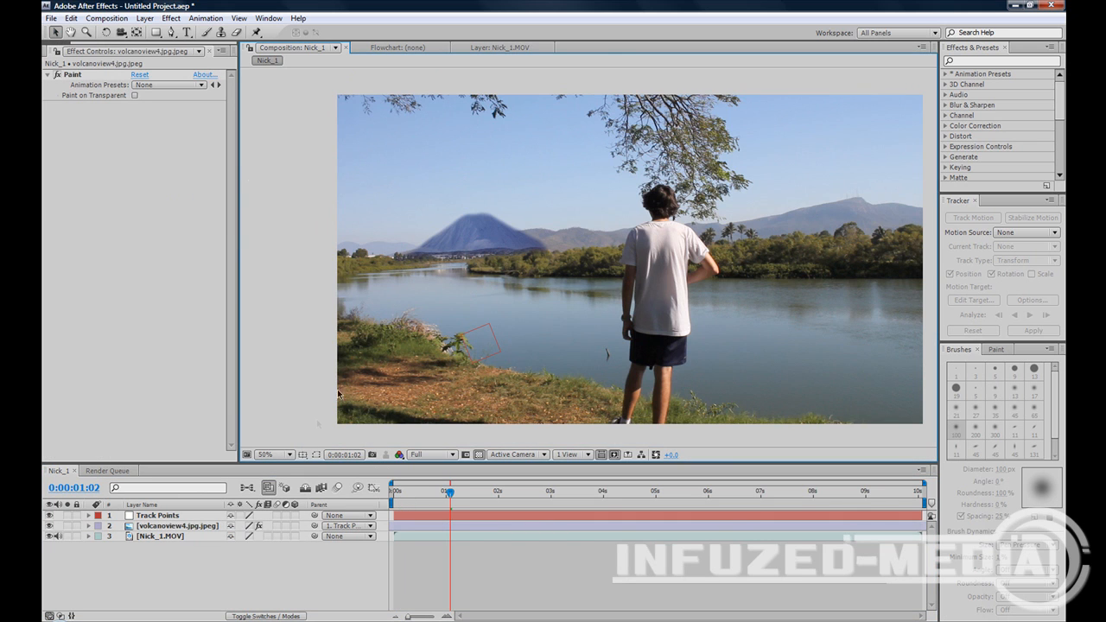
{"action": "left_click", "coordinate": [275, 454]}
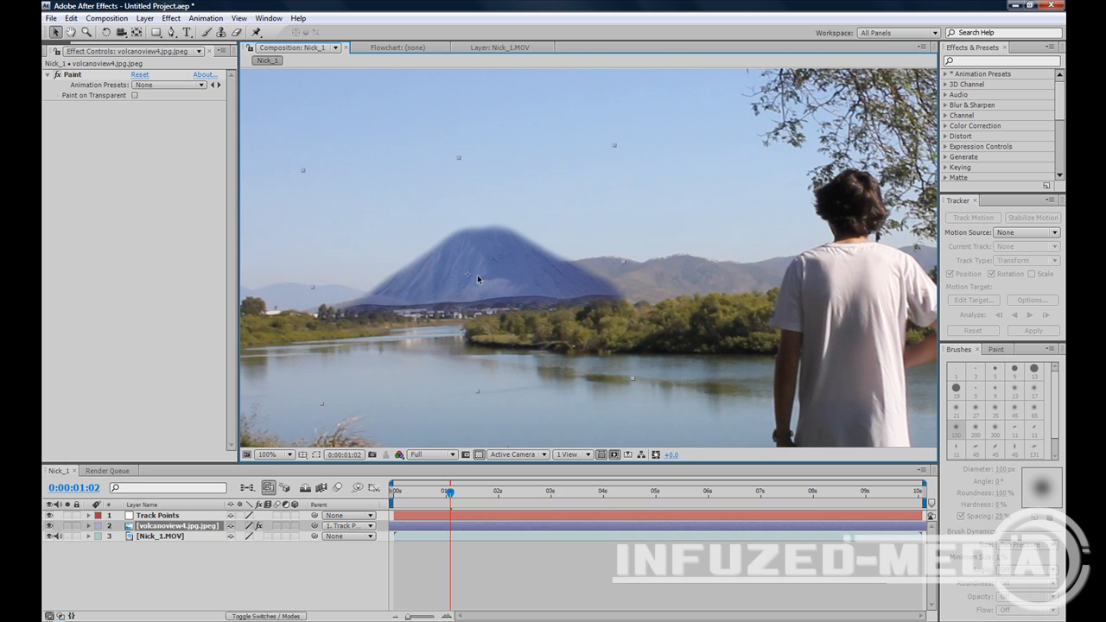
{"action": "mouse_move", "coordinate": [643, 315]}
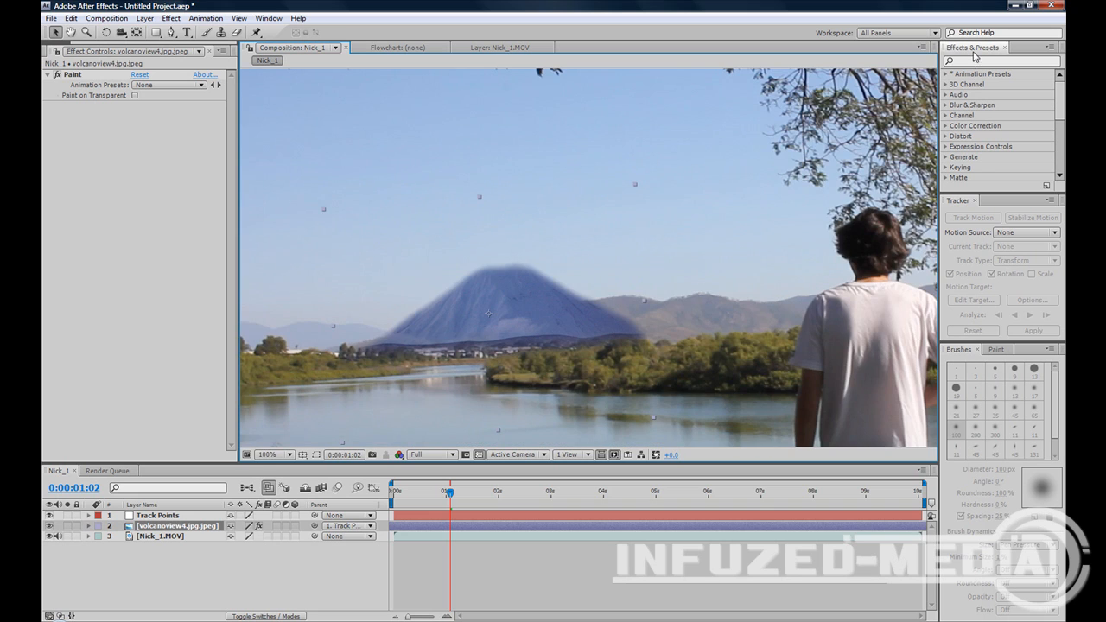
- Apply Curves to the volcano layer and raise the red channel curve
{"action": "type", "text": "curves"}
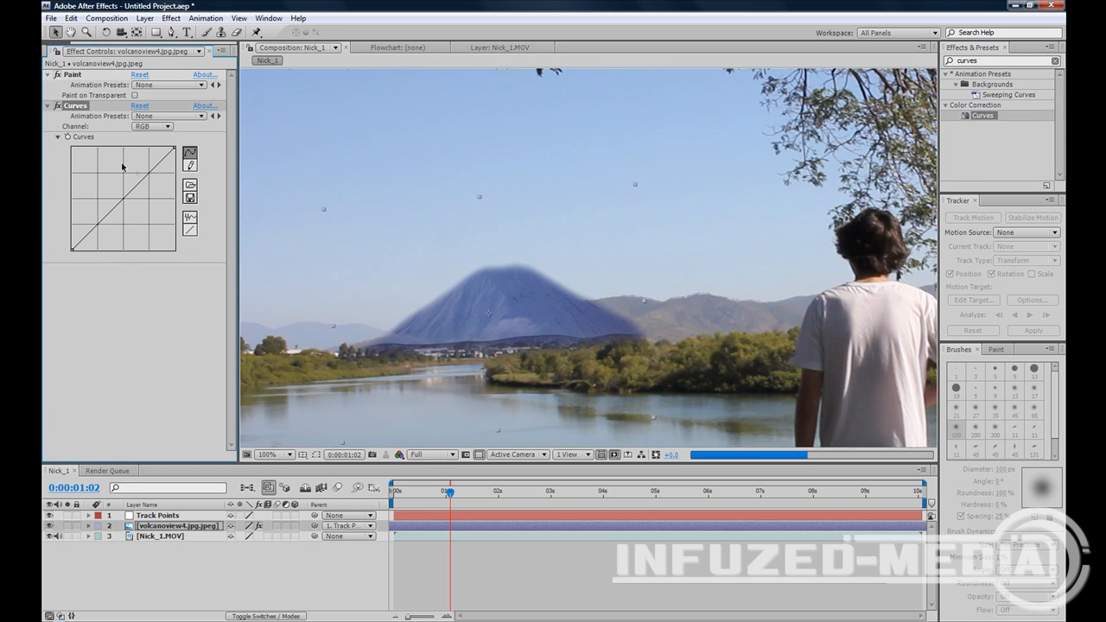
{"action": "left_click", "coordinate": [168, 117]}
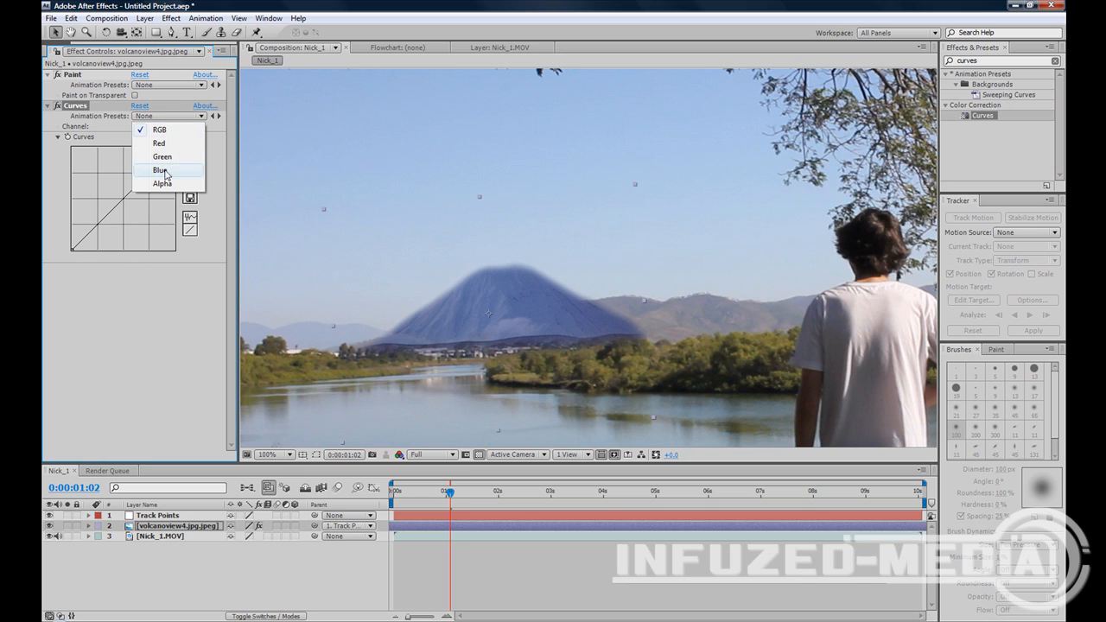
{"action": "left_click", "coordinate": [162, 158]}
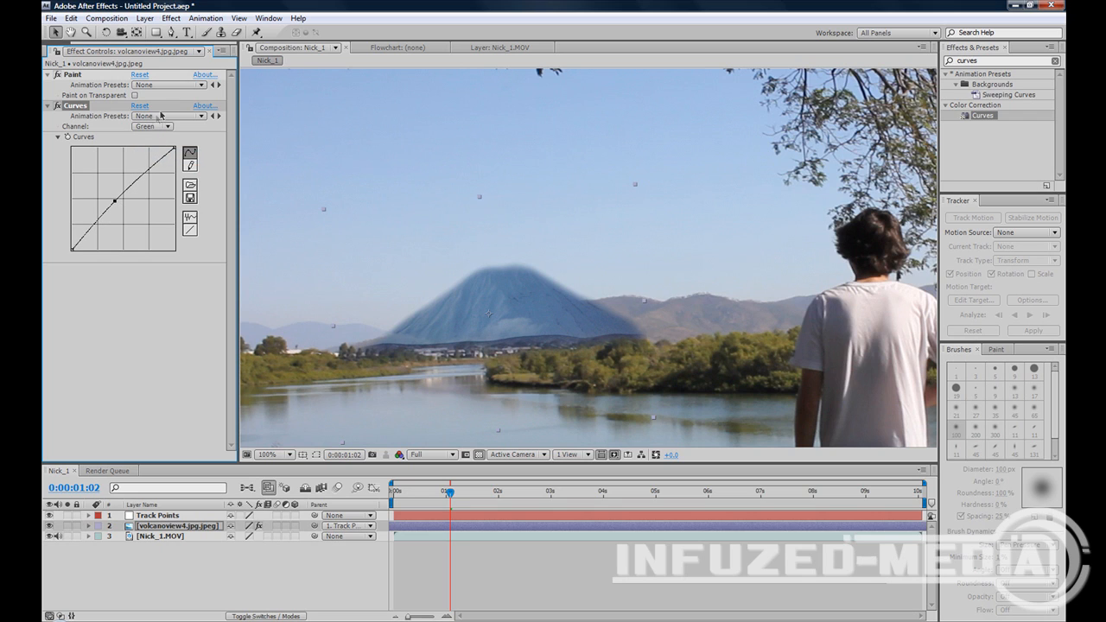
{"action": "left_click", "coordinate": [148, 126]}
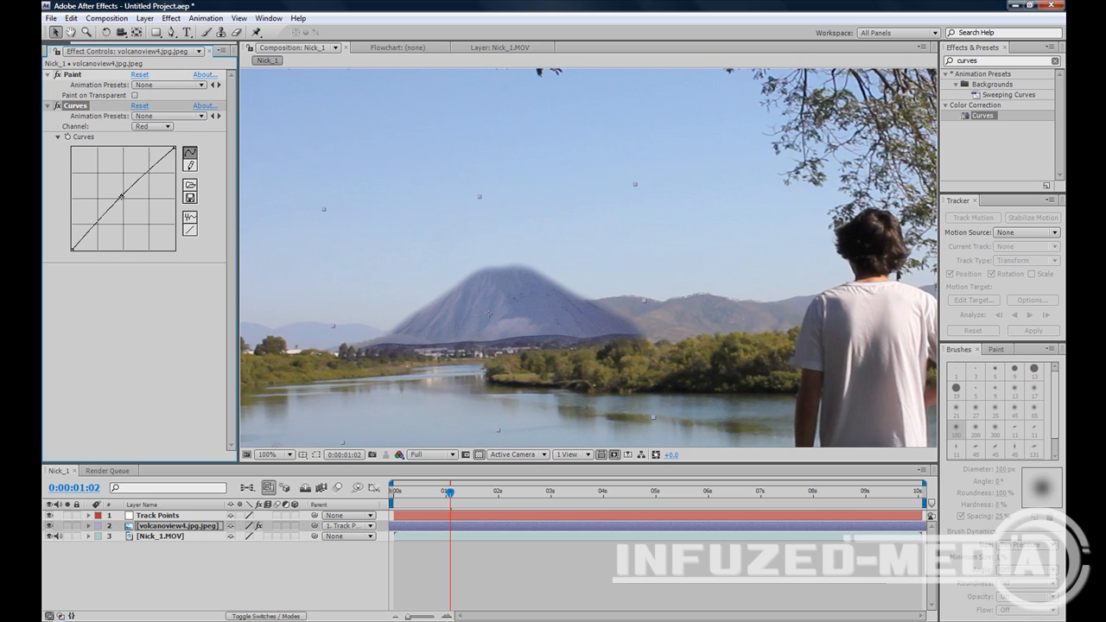
{"action": "left_click_drag", "start_coordinate": [123, 197], "coordinate": [113, 189]}
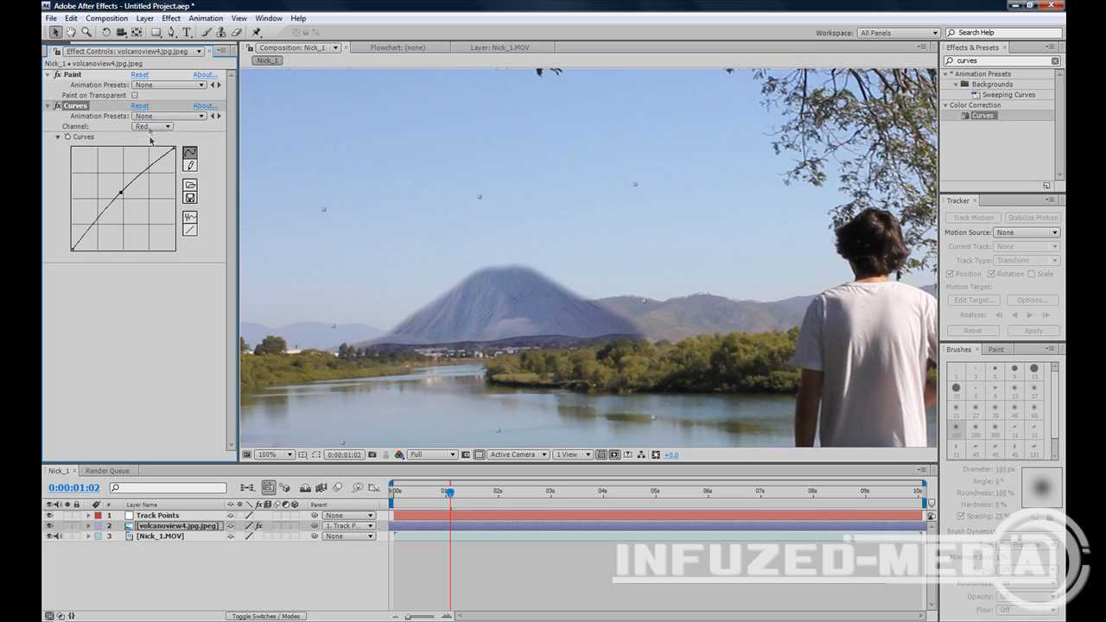
- Adjust the green and blue channel curves, then collapse the volcano's effects
{"action": "left_click", "coordinate": [154, 127]}
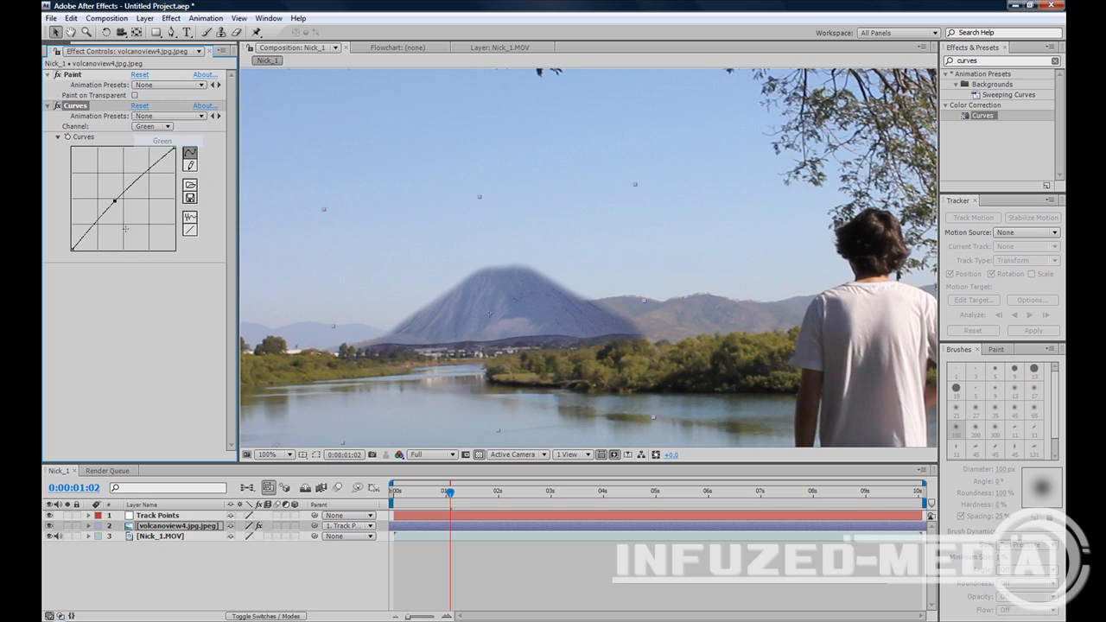
{"action": "left_click", "coordinate": [147, 127]}
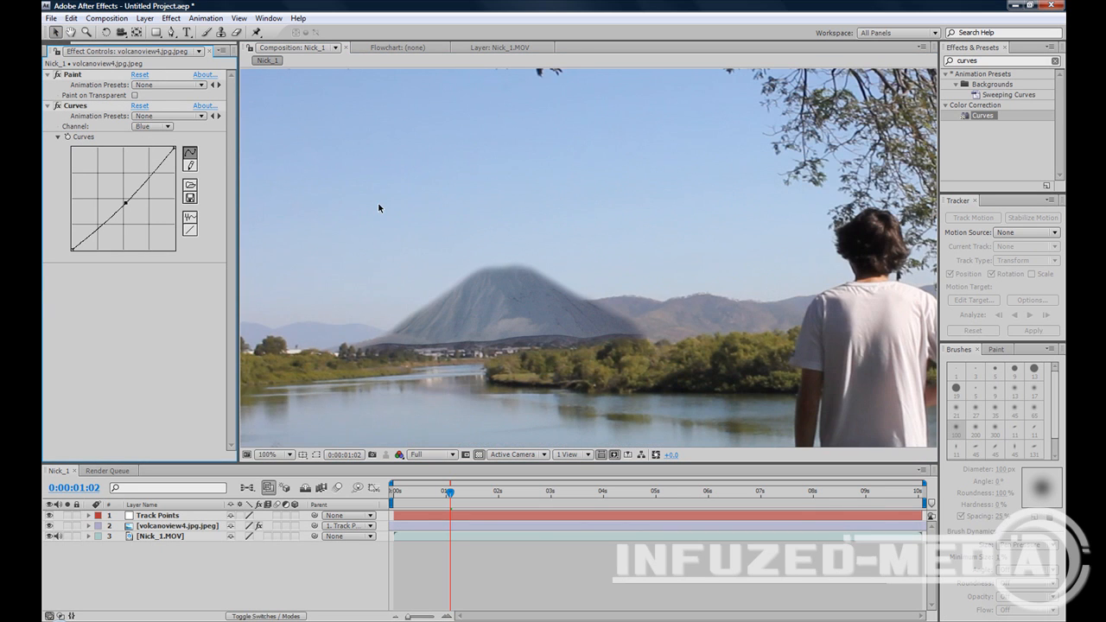
{"action": "left_click", "coordinate": [151, 125]}
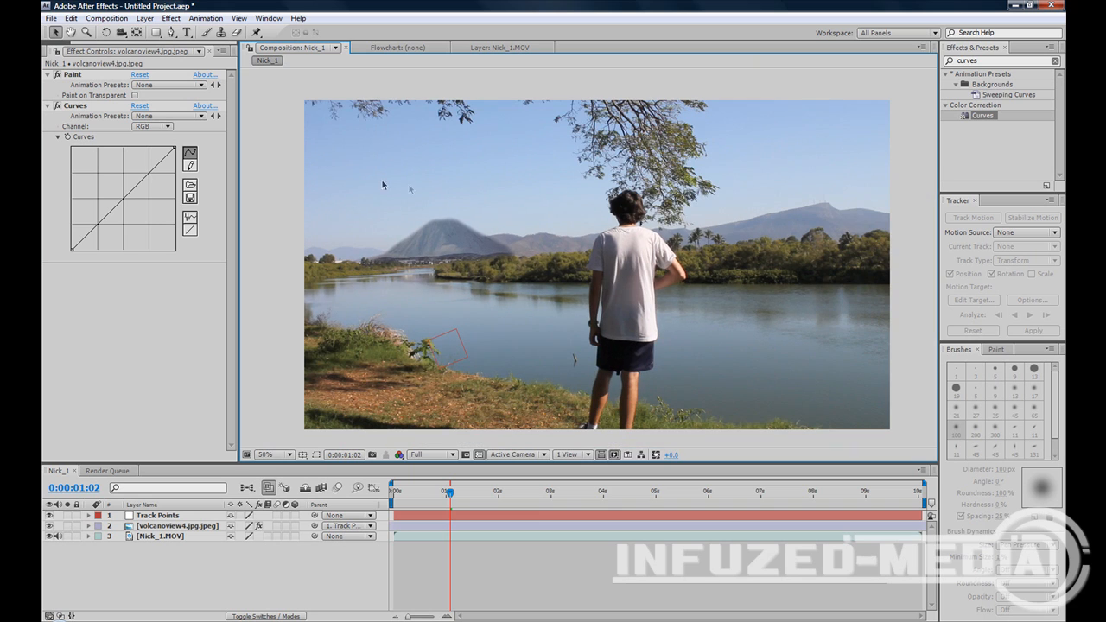
{"action": "left_click", "coordinate": [47, 111]}
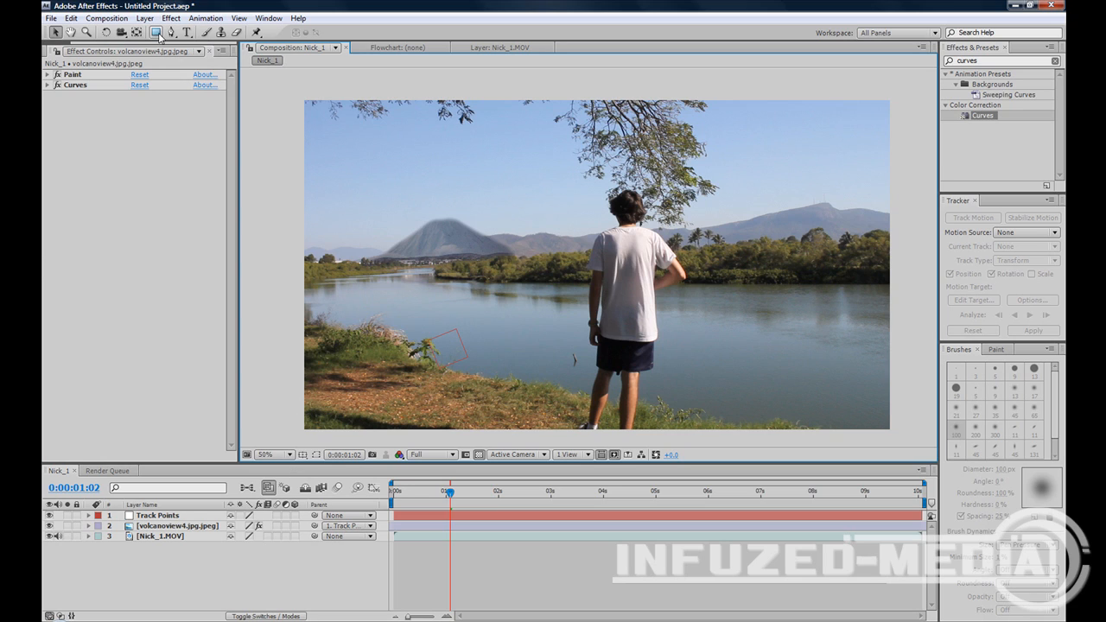
- Add a new adjustment layer from the Layer menu and expand the FILM MAGIC PRO presets
{"action": "left_click", "coordinate": [105, 18]}
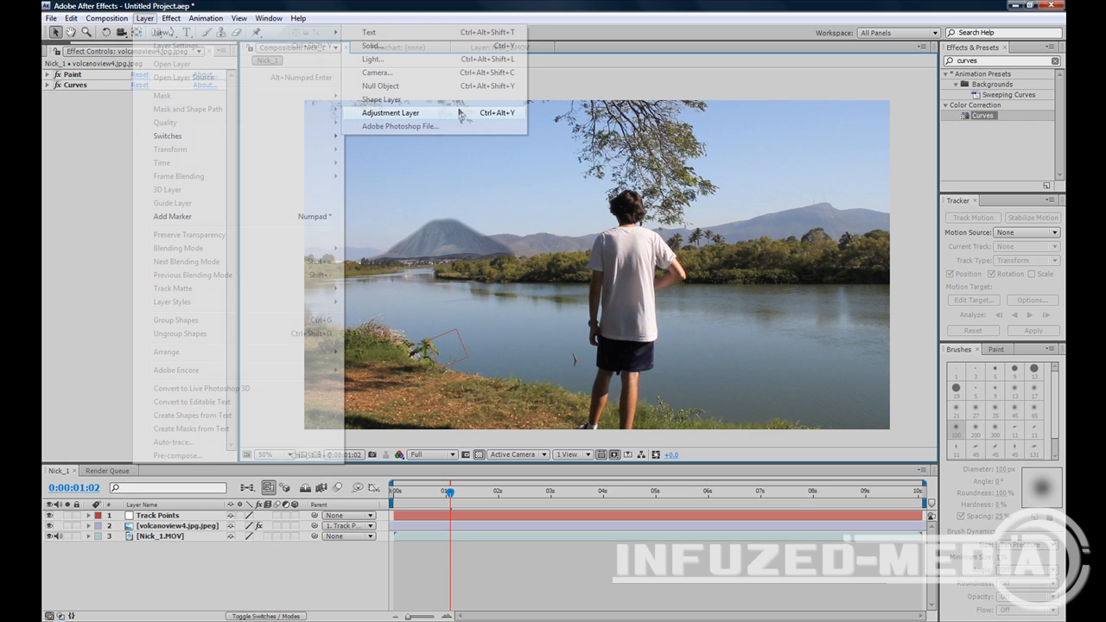
{"action": "left_click", "coordinate": [399, 113]}
{"action": "type", "text": "Colour Correction"}
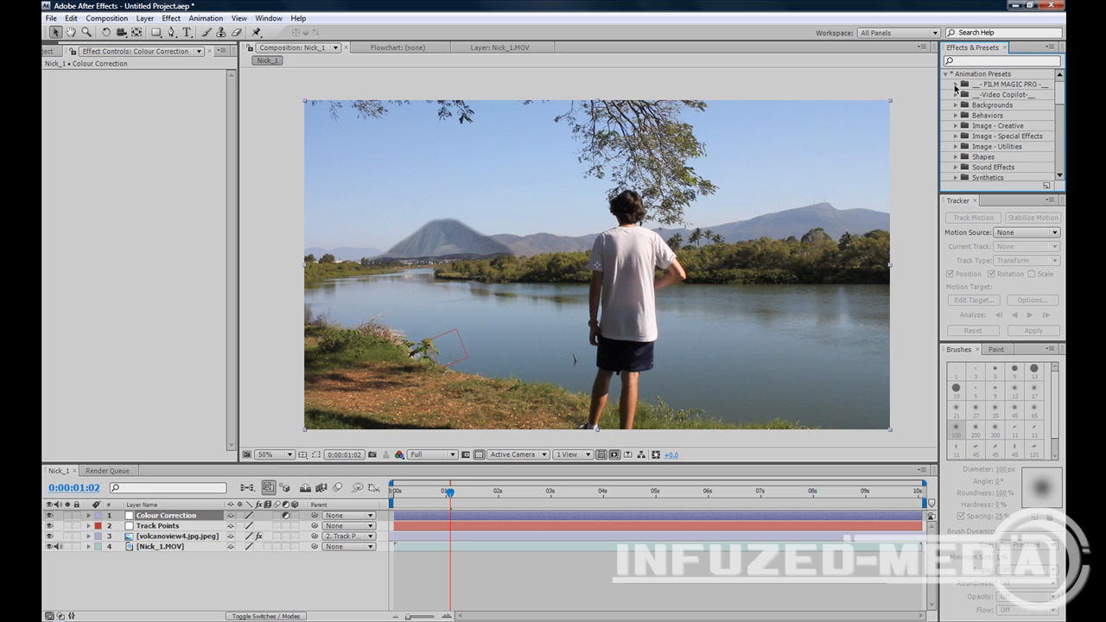
{"action": "left_click", "coordinate": [962, 84]}
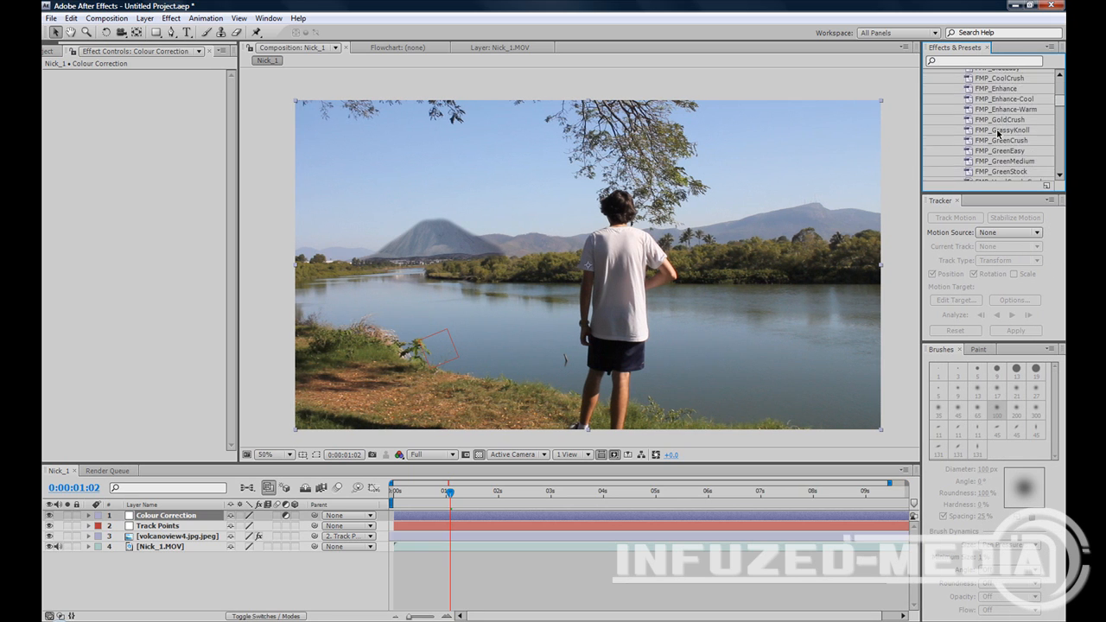
- Apply the FMP_GreenEasy preset to the Colour Correction adjustment layer
{"action": "scroll", "scroll_direction": "down", "scroll_amount": 3}
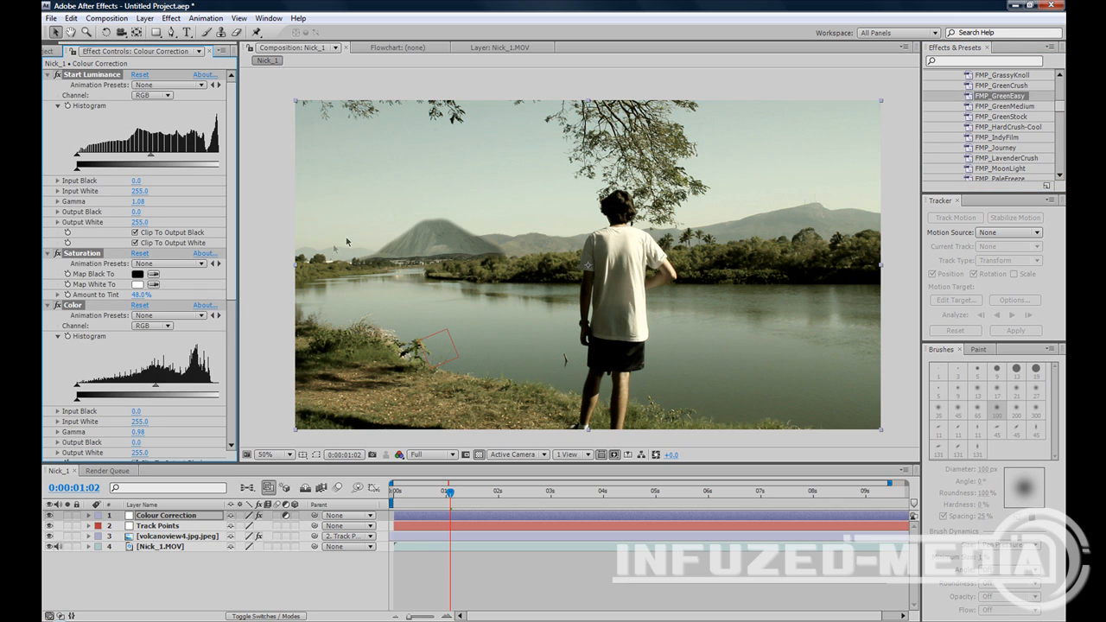
{"action": "left_click", "coordinate": [285, 454]}
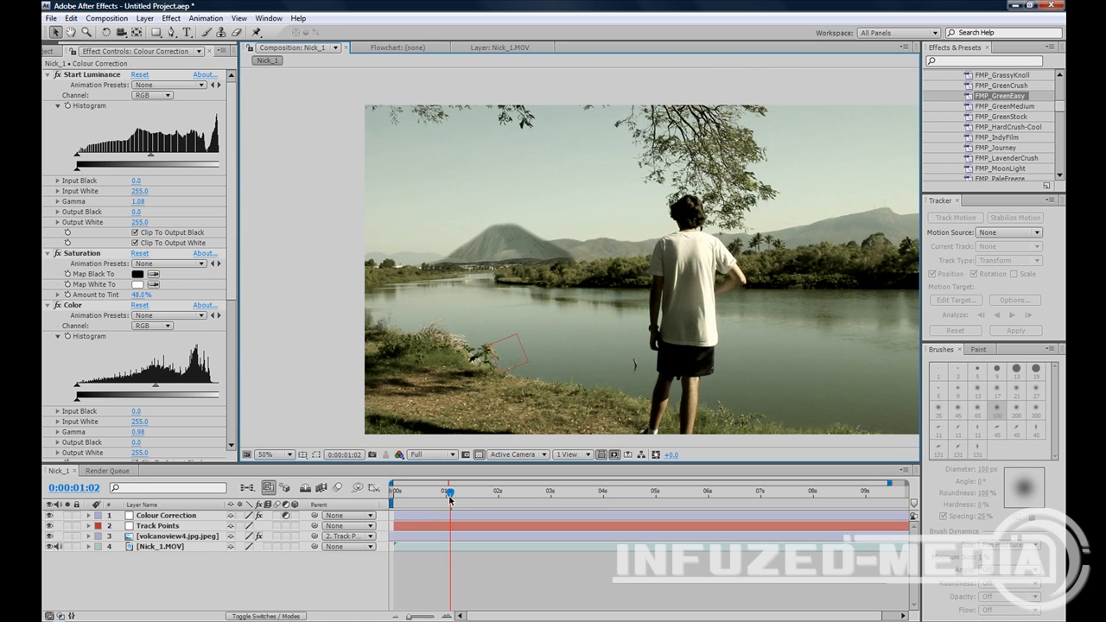
- Scrub to about 0:00:07:17 and zoom the viewer to 100% to inspect the volcano
{"action": "left_click_drag", "start_coordinate": [448, 490], "coordinate": [562, 490]}
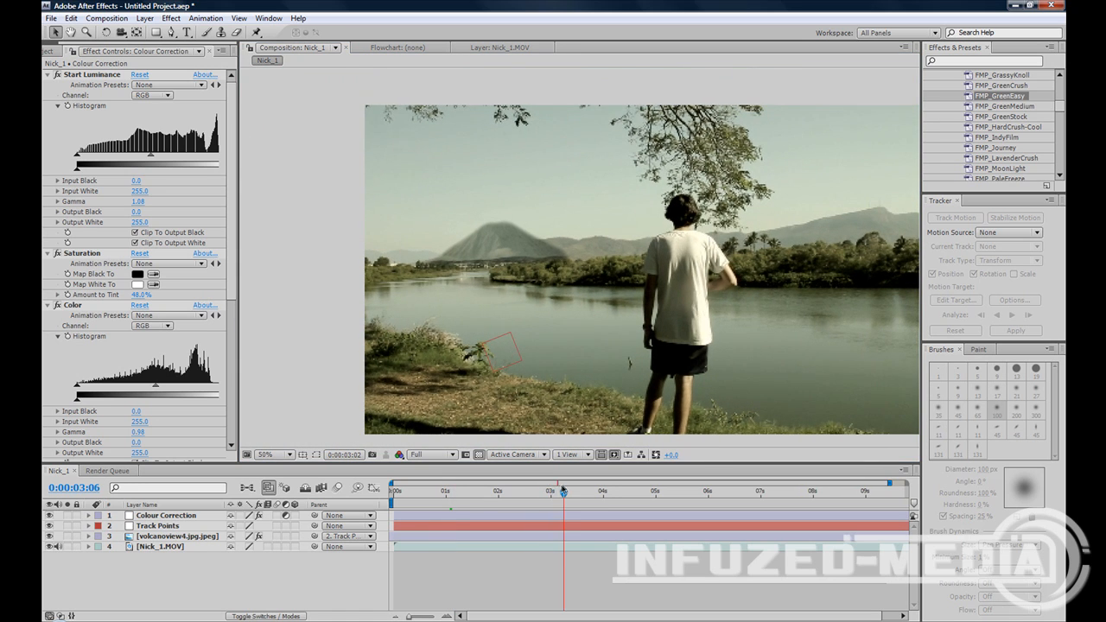
{"action": "left_click_drag", "start_coordinate": [561, 491], "coordinate": [587, 491]}
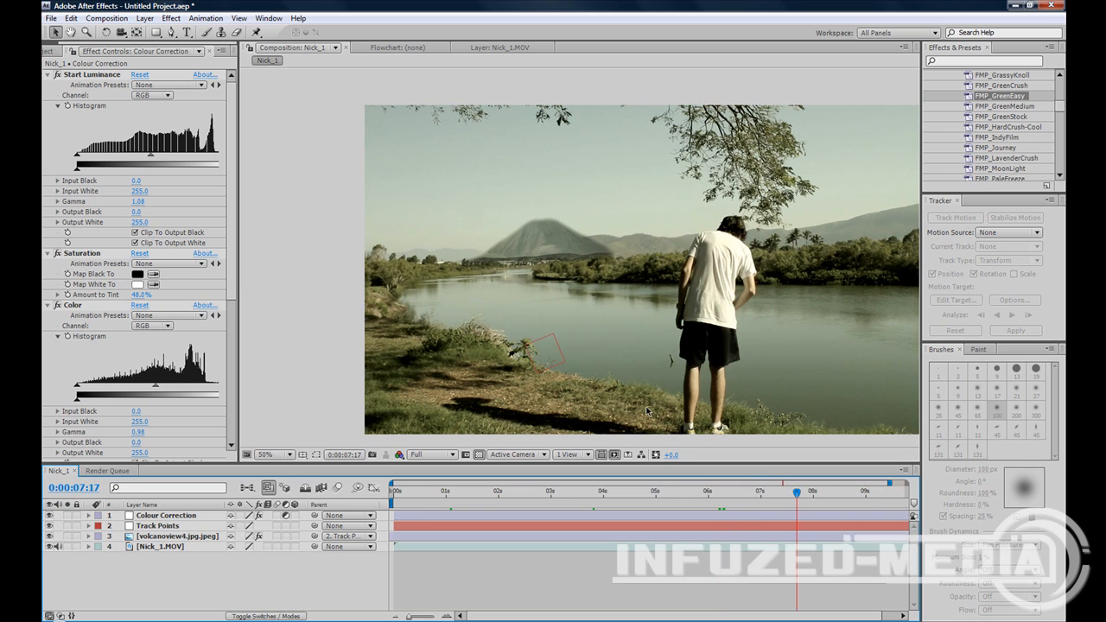
{"action": "left_click", "coordinate": [290, 455]}
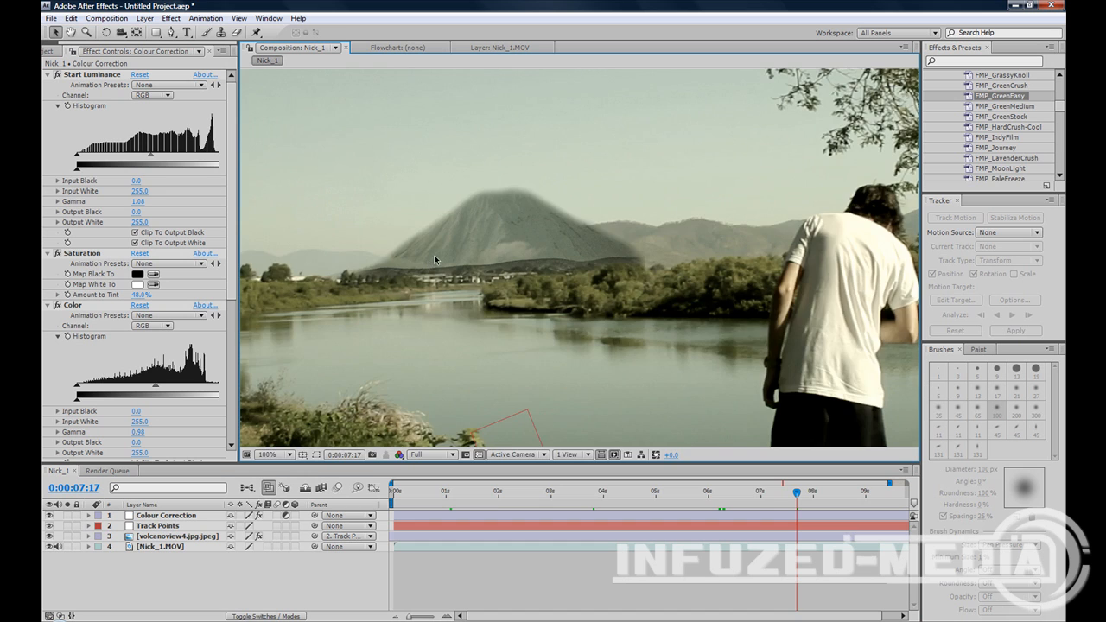